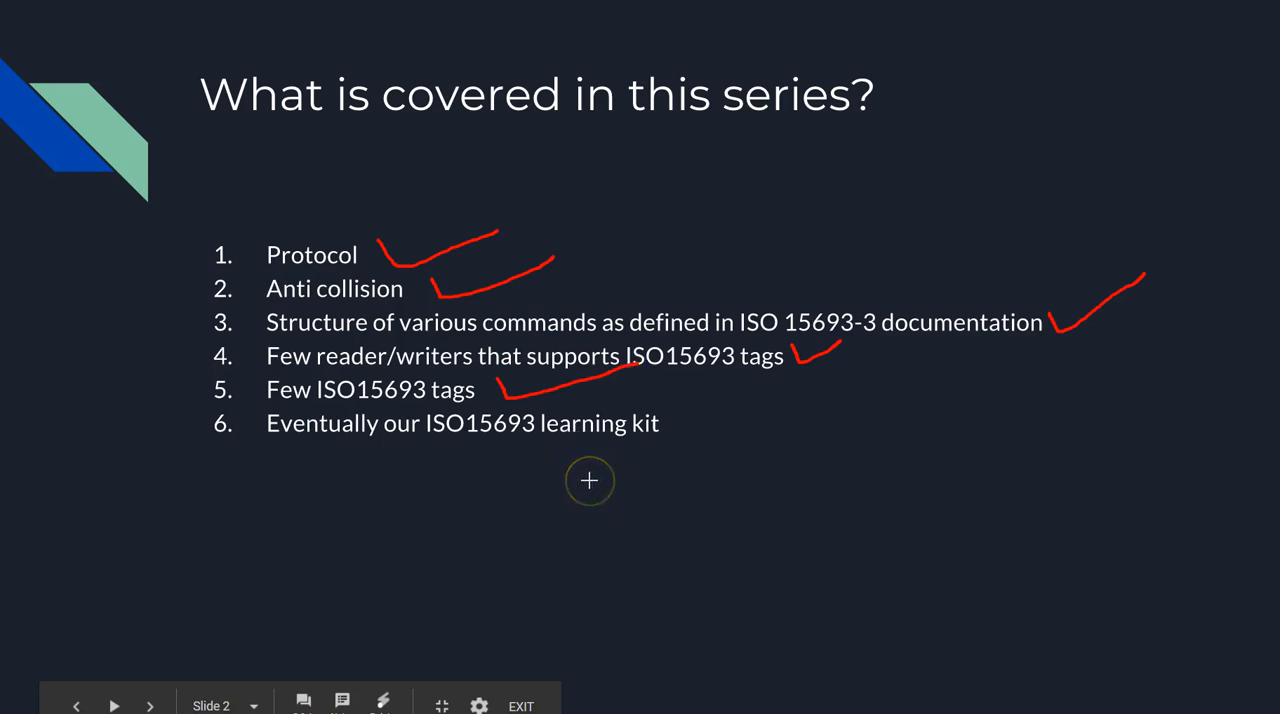
# Step: Bring up the ZipNFC 30mm white ICODE SLI sticker page with its price and description visible
pyautogui.click(148, 704)
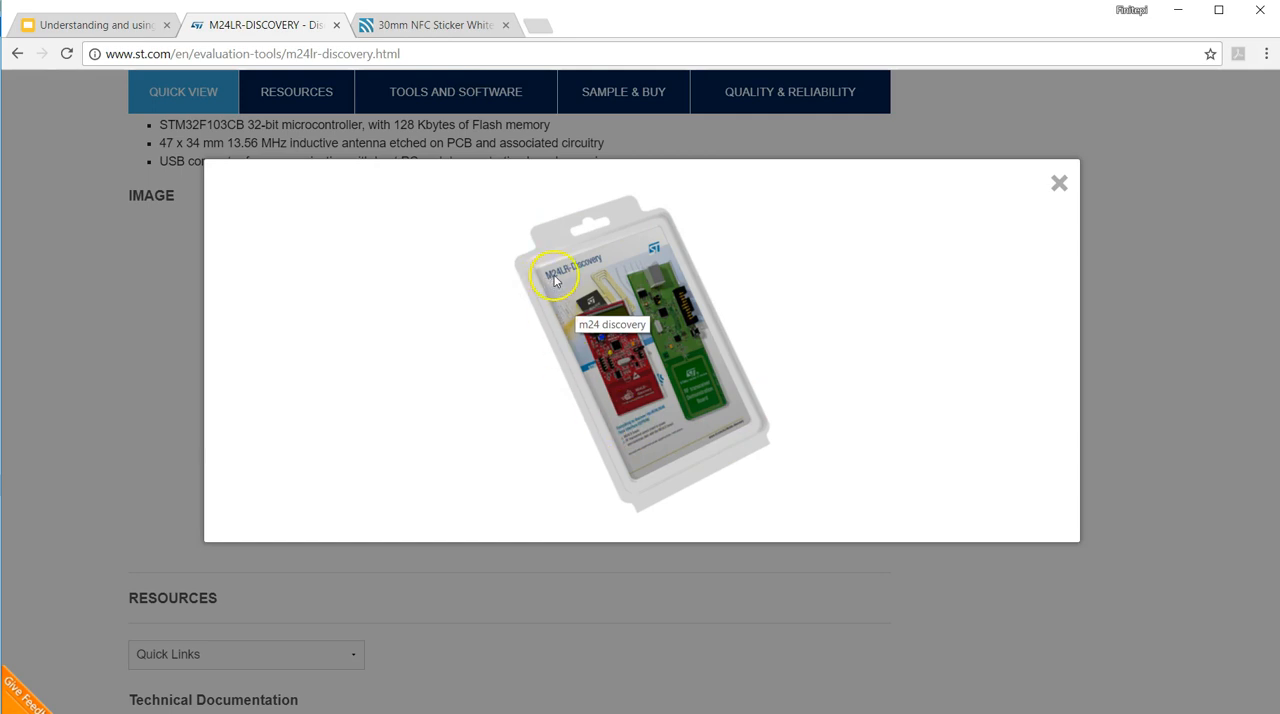
pyautogui.moveTo(676, 296)
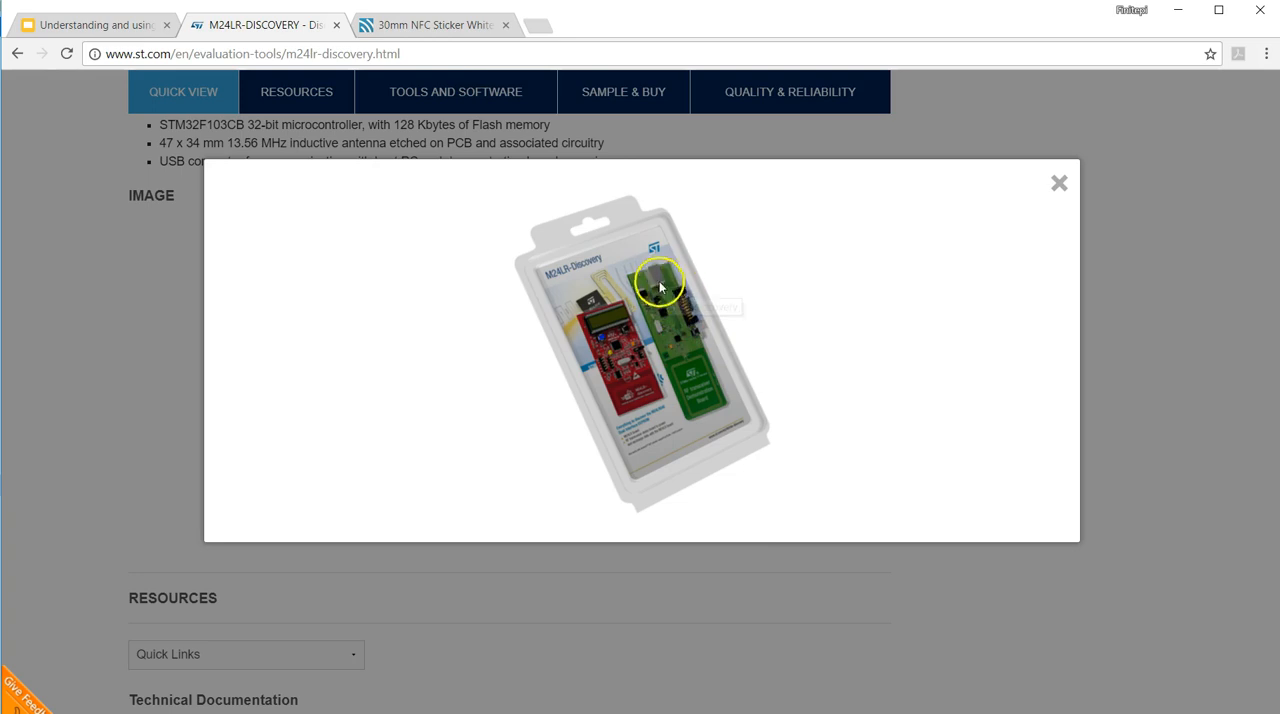
pyautogui.moveTo(708, 396)
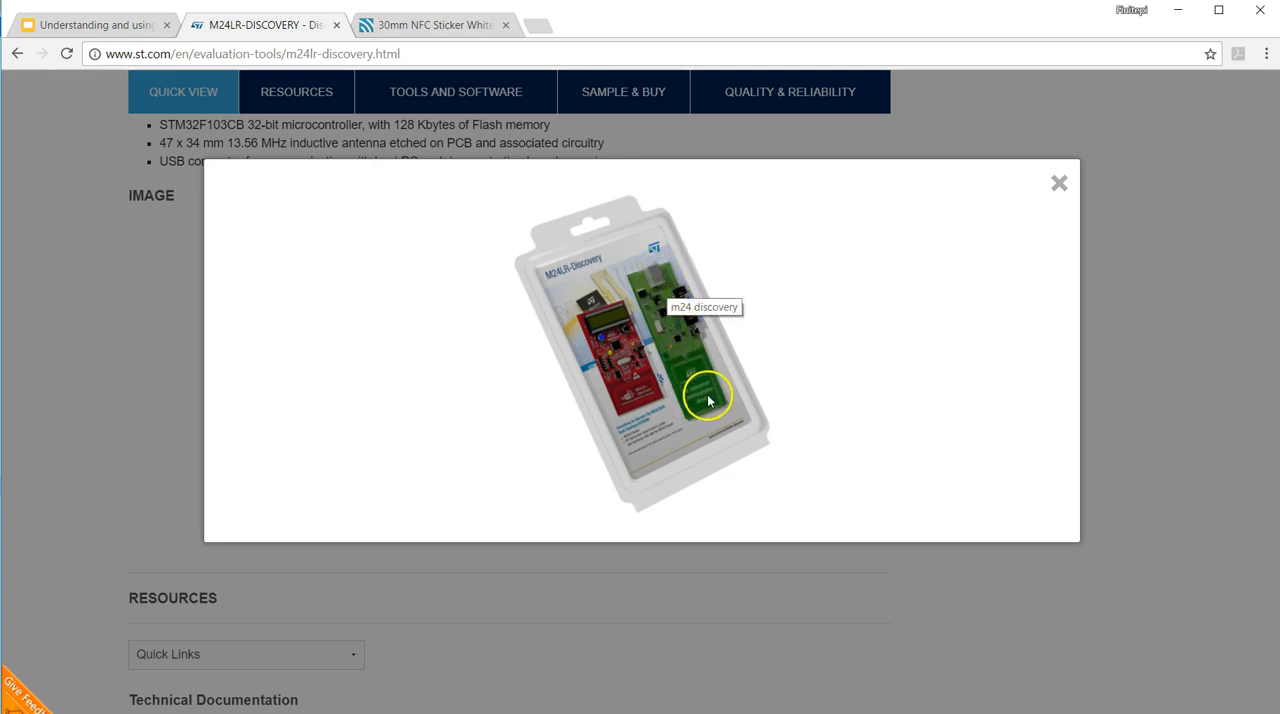
pyautogui.moveTo(640, 414)
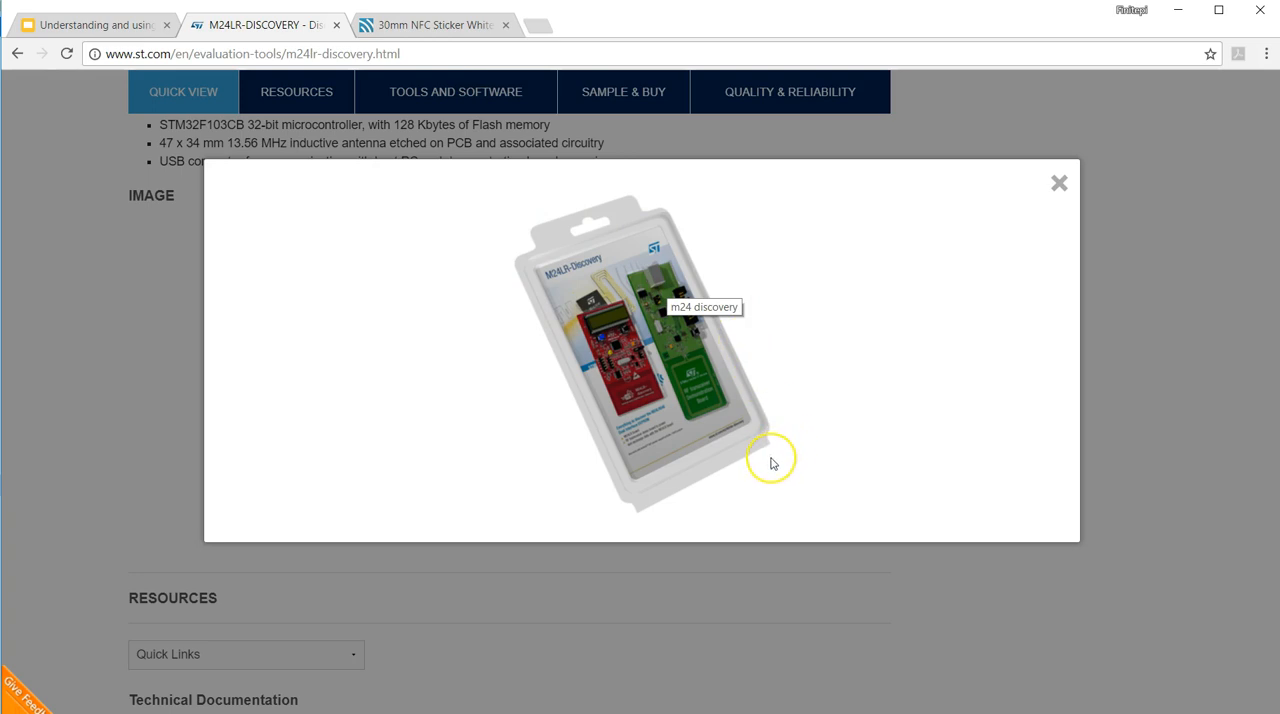
pyautogui.moveTo(772, 462)
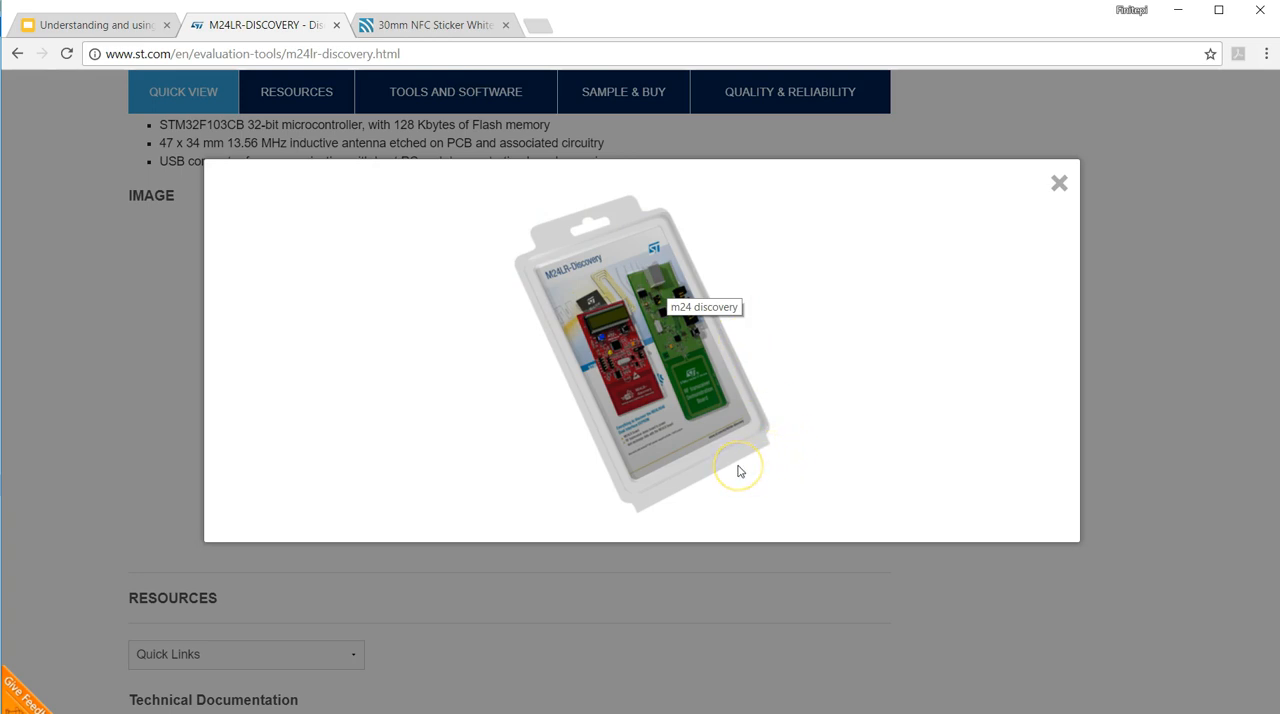
pyautogui.moveTo(740, 476)
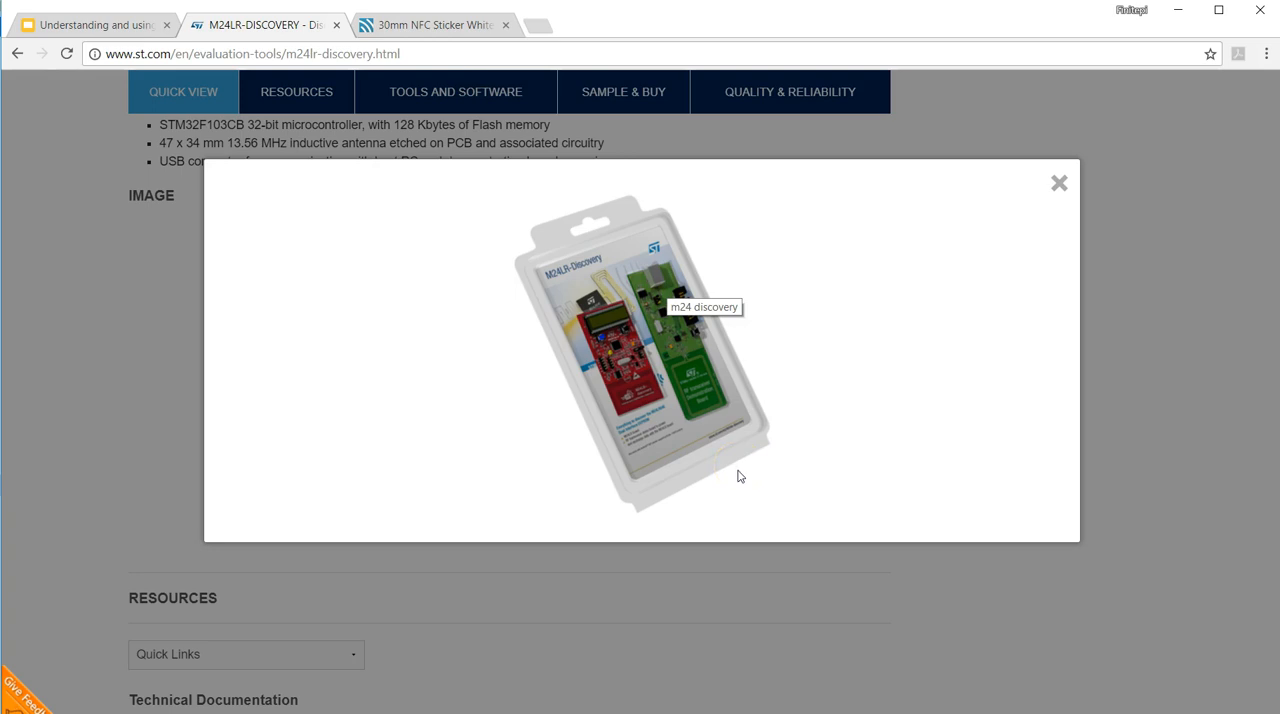
pyautogui.moveTo(740, 474)
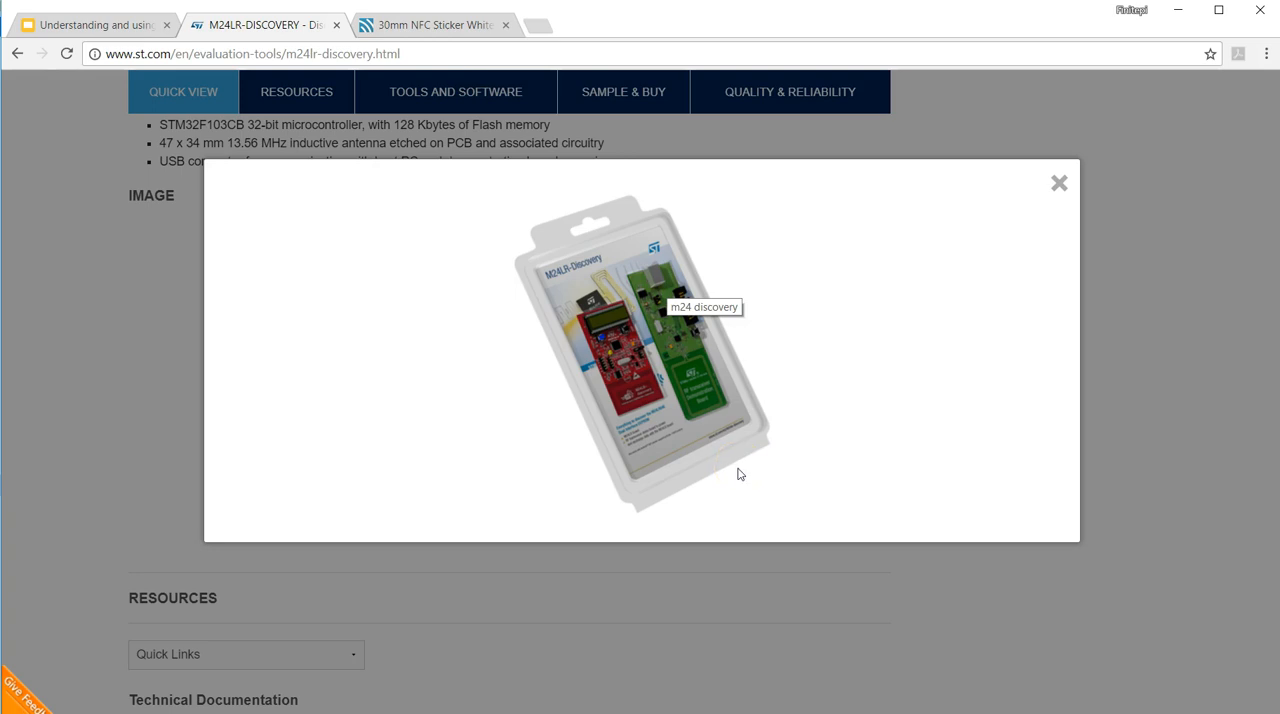
pyautogui.moveTo(496, 170)
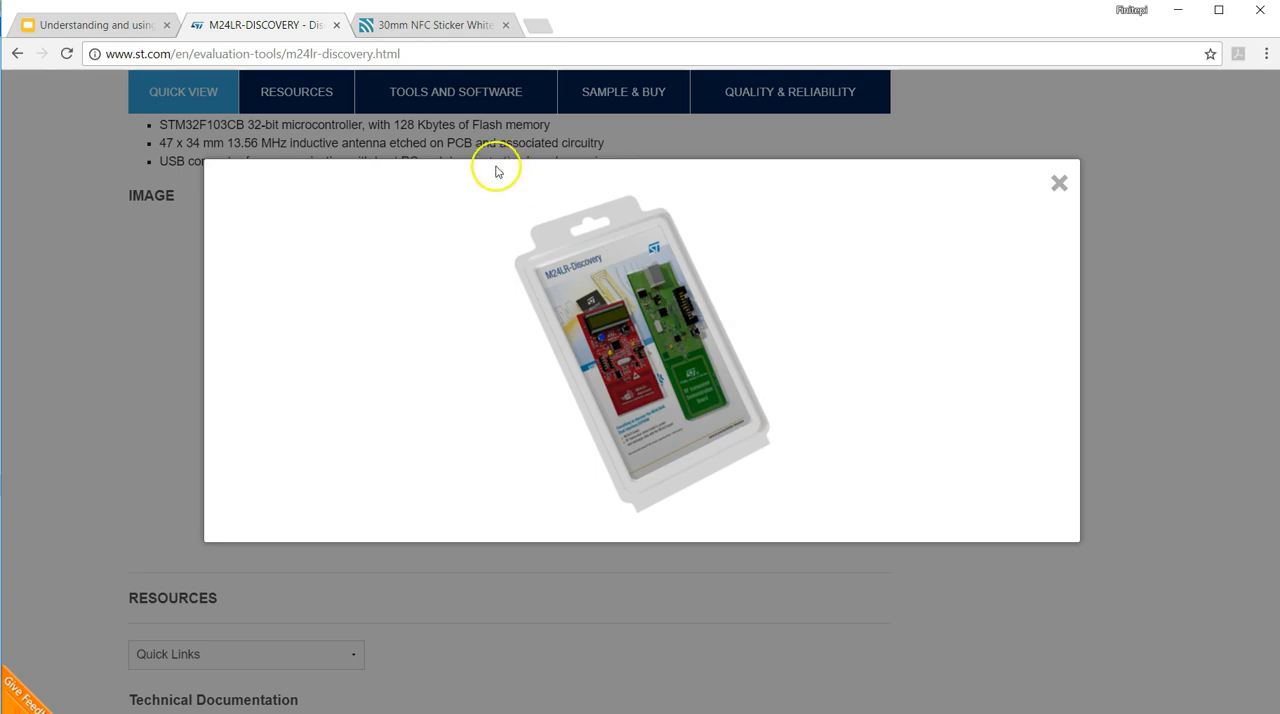
pyautogui.moveTo(676, 320)
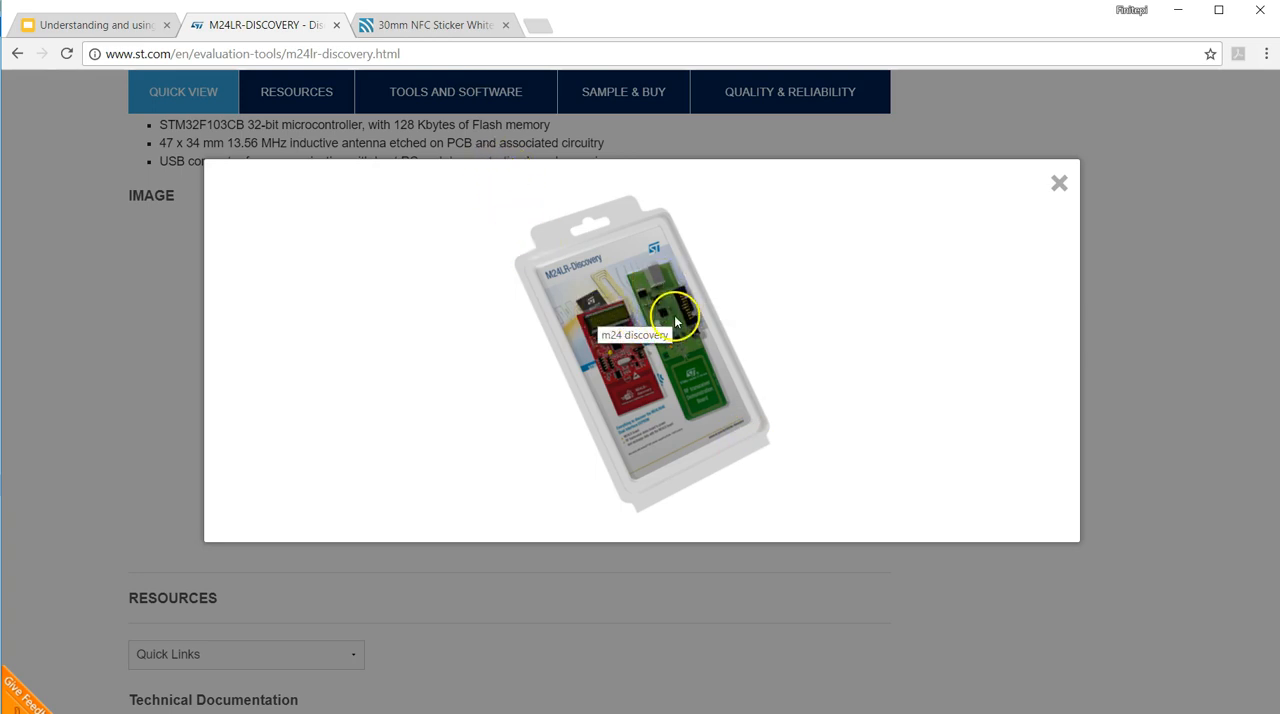
pyautogui.moveTo(624, 390)
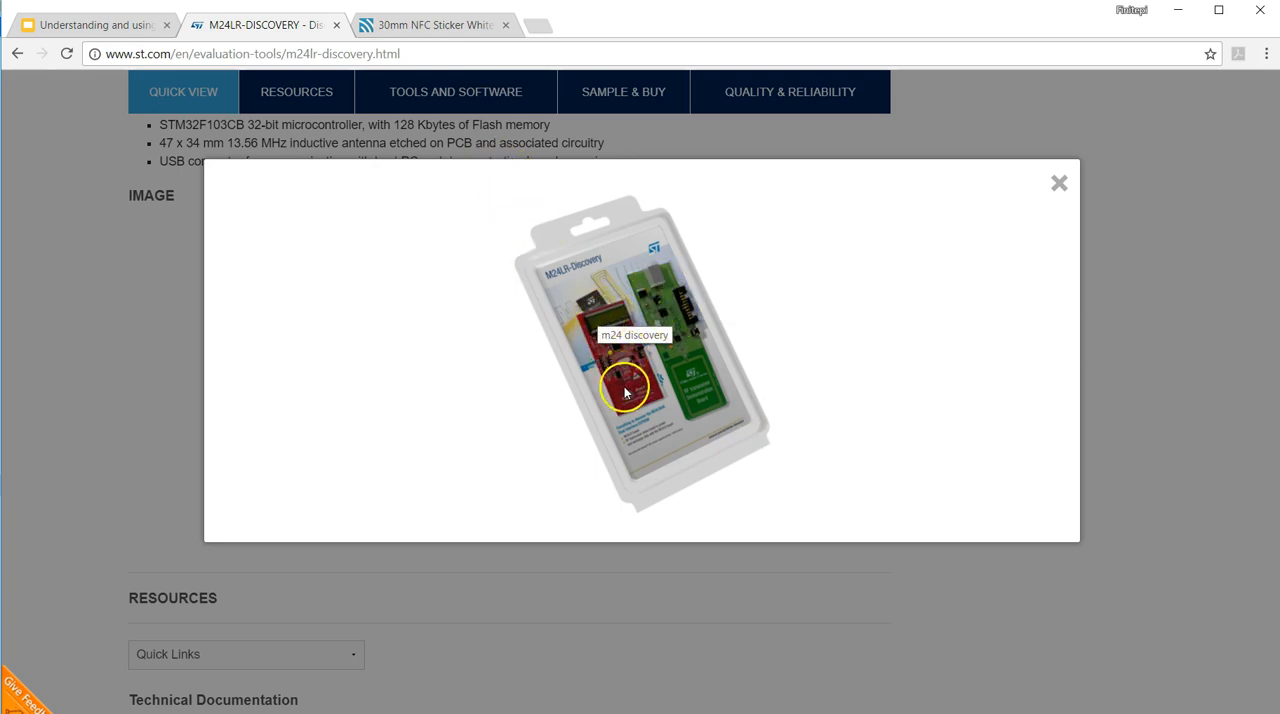
pyautogui.click(432, 24)
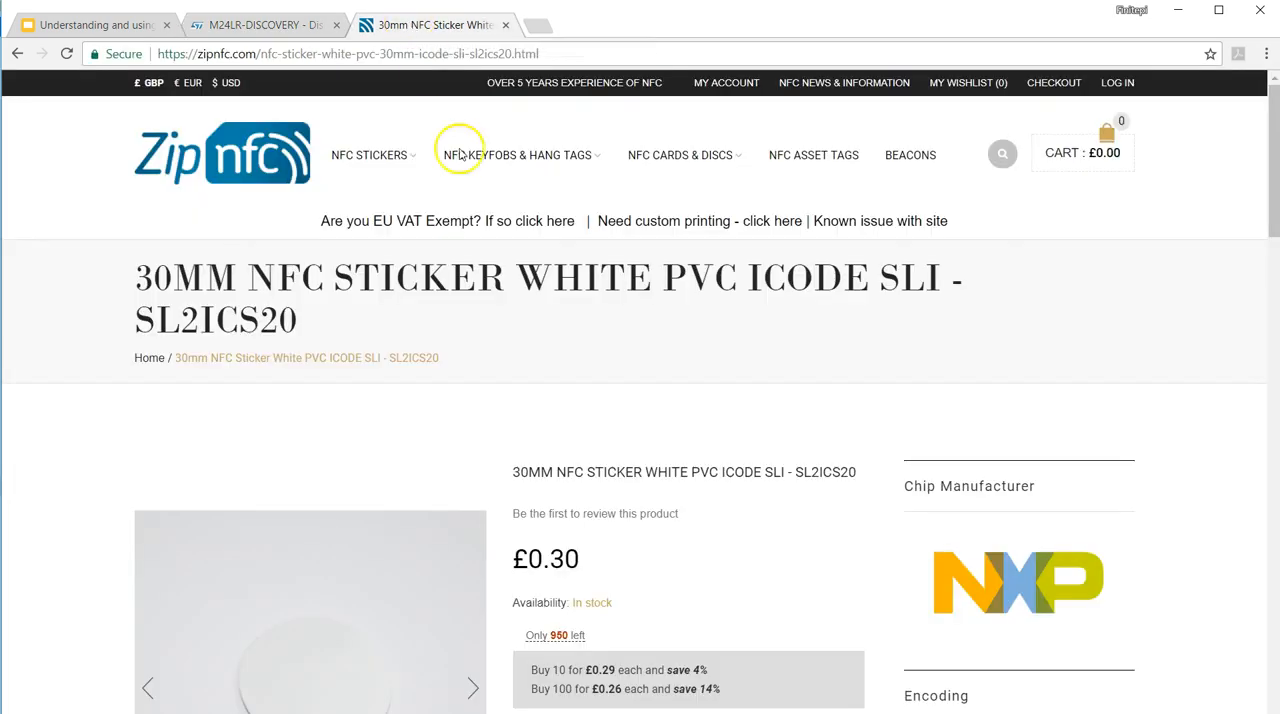
pyautogui.scroll(-3)
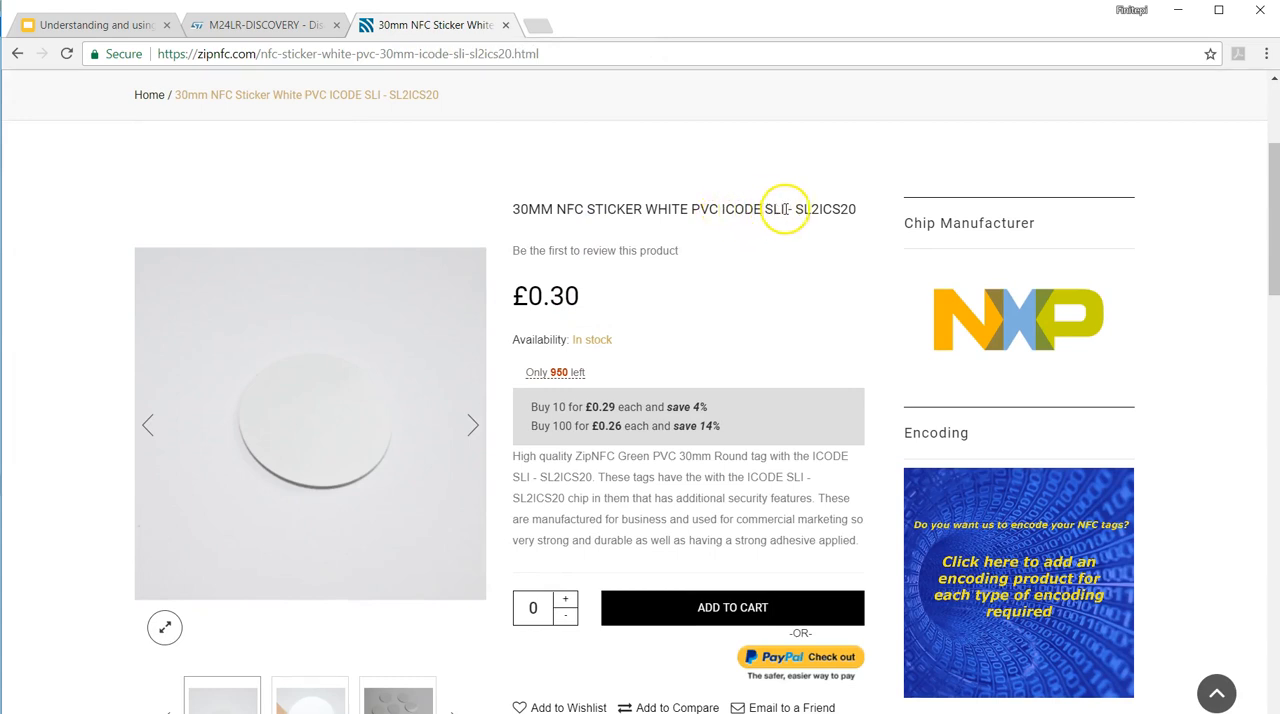
pyautogui.moveTo(680, 360)
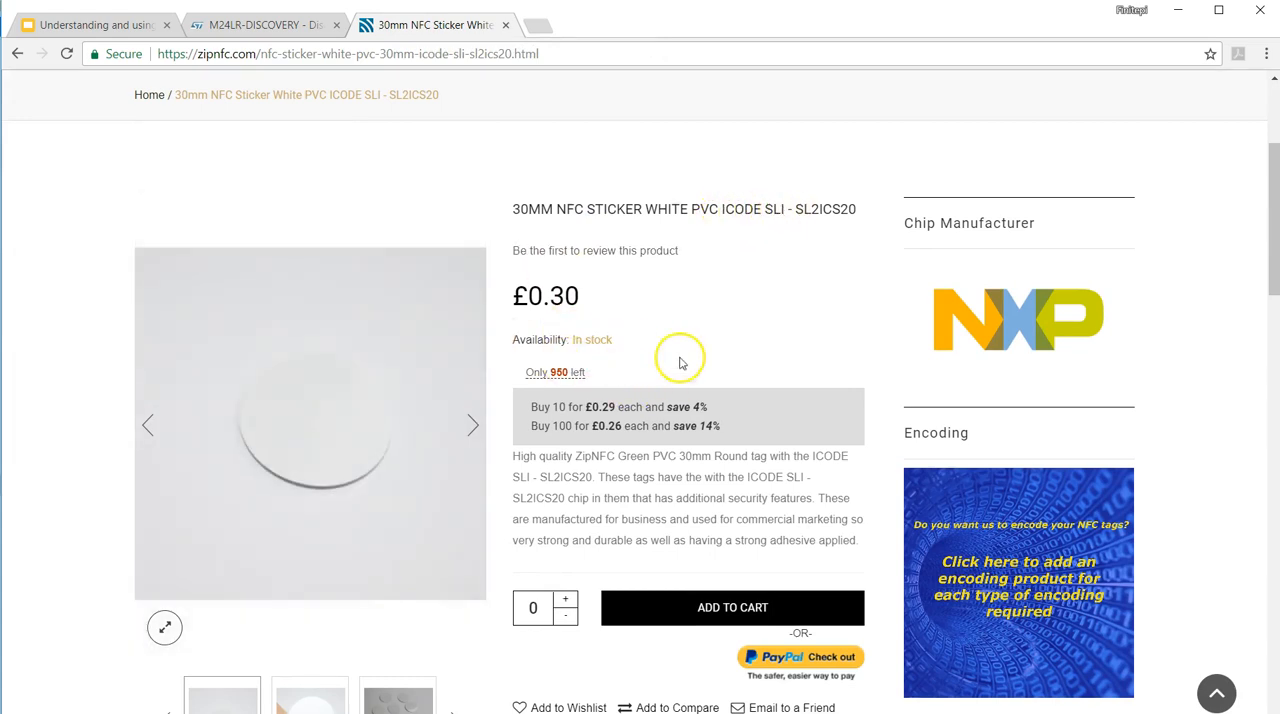
pyautogui.moveTo(936, 372)
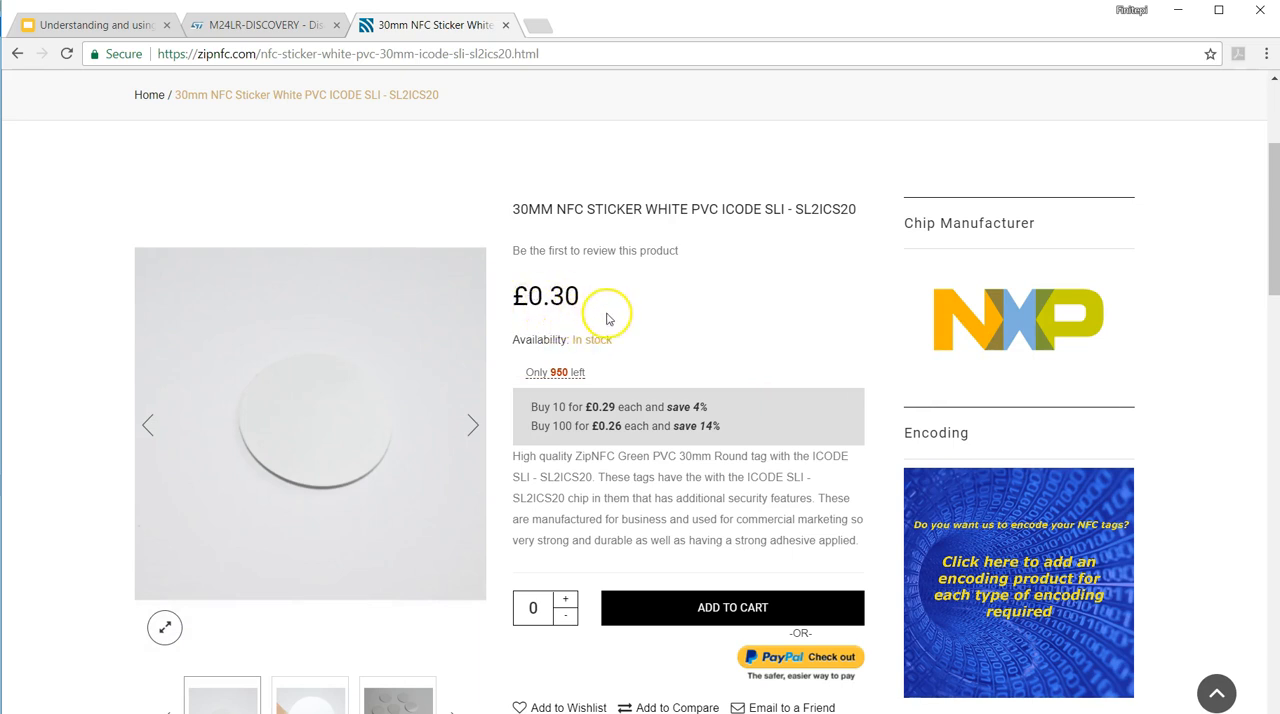
pyautogui.moveTo(630, 336)
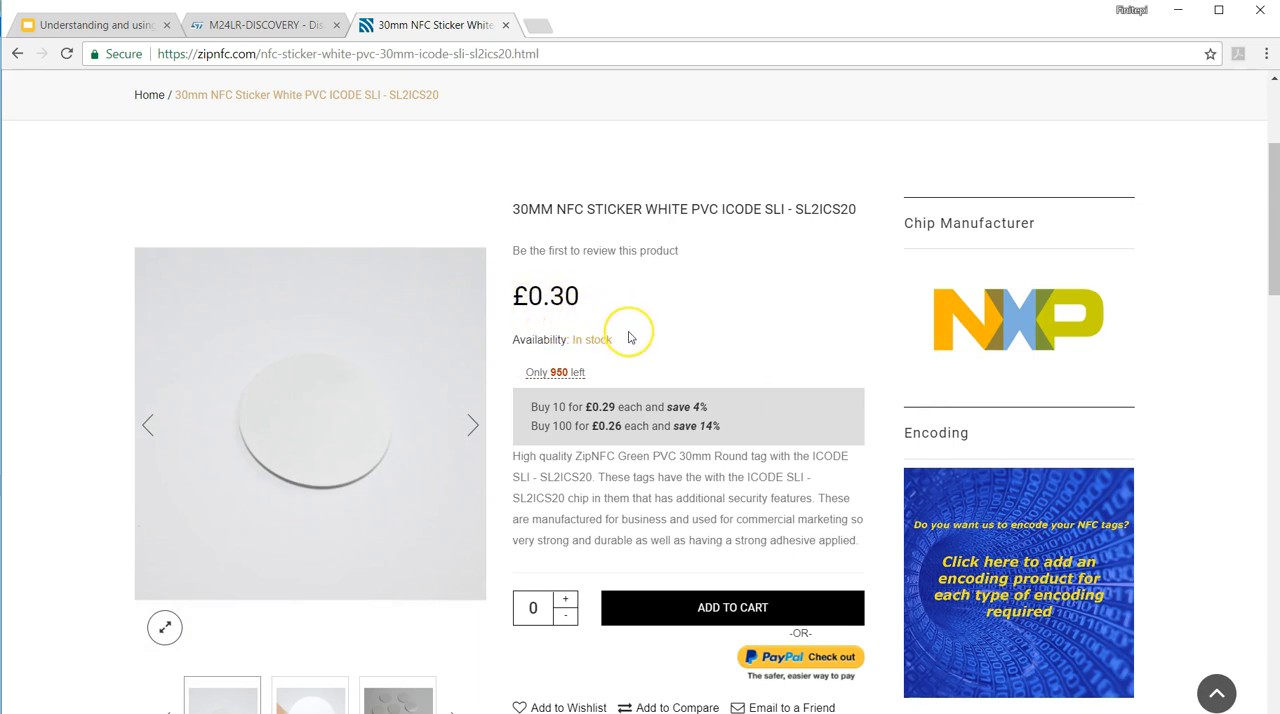
pyautogui.moveTo(602, 644)
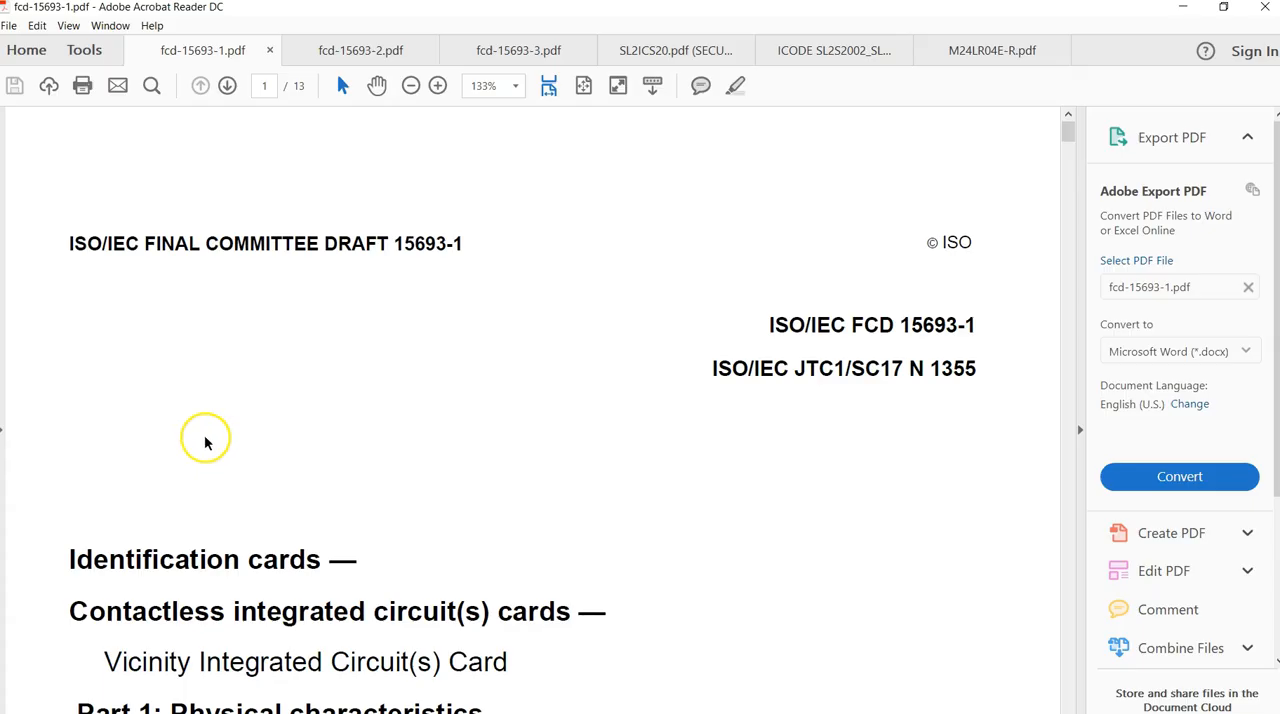
pyautogui.moveTo(340, 438)
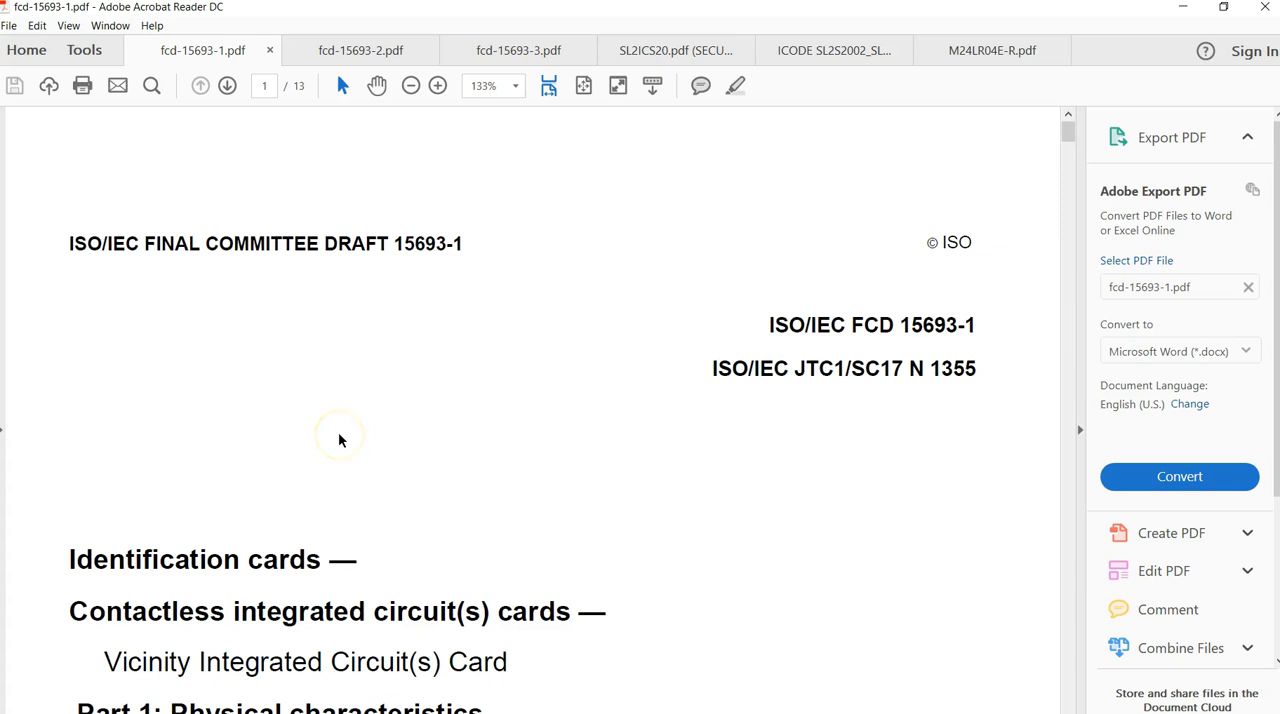
pyautogui.moveTo(280, 218)
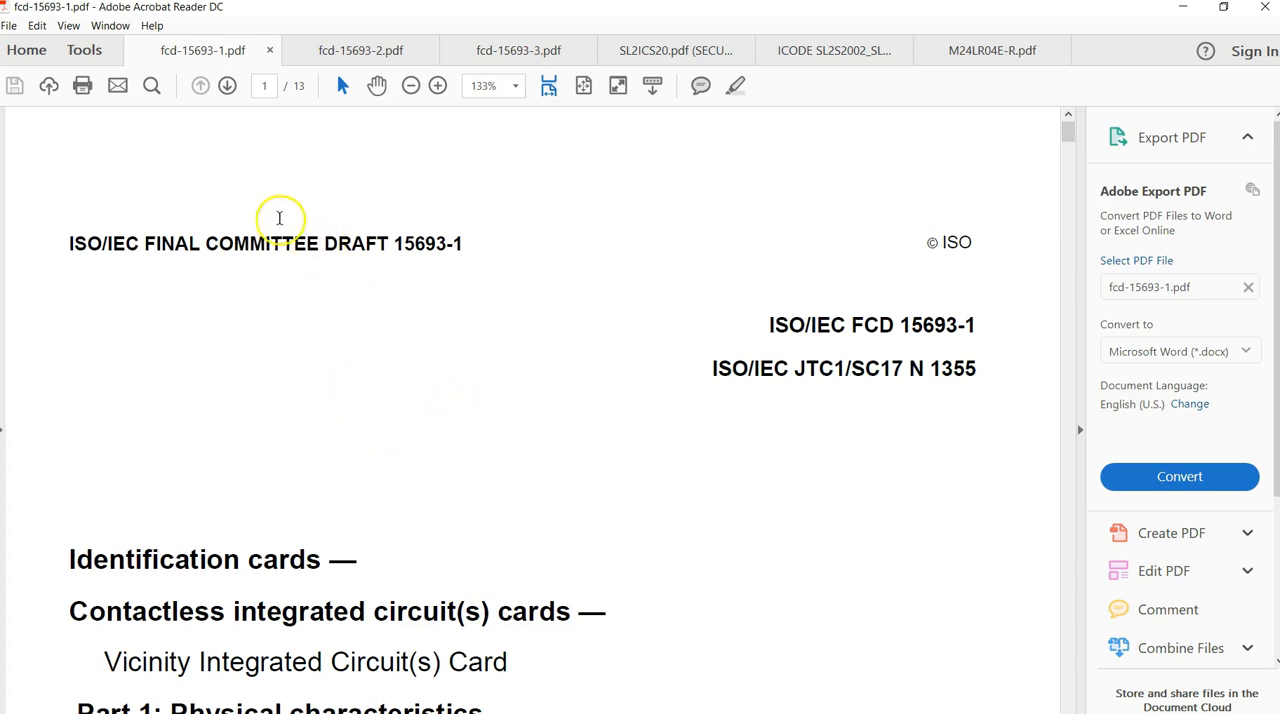
pyautogui.moveTo(788, 368)
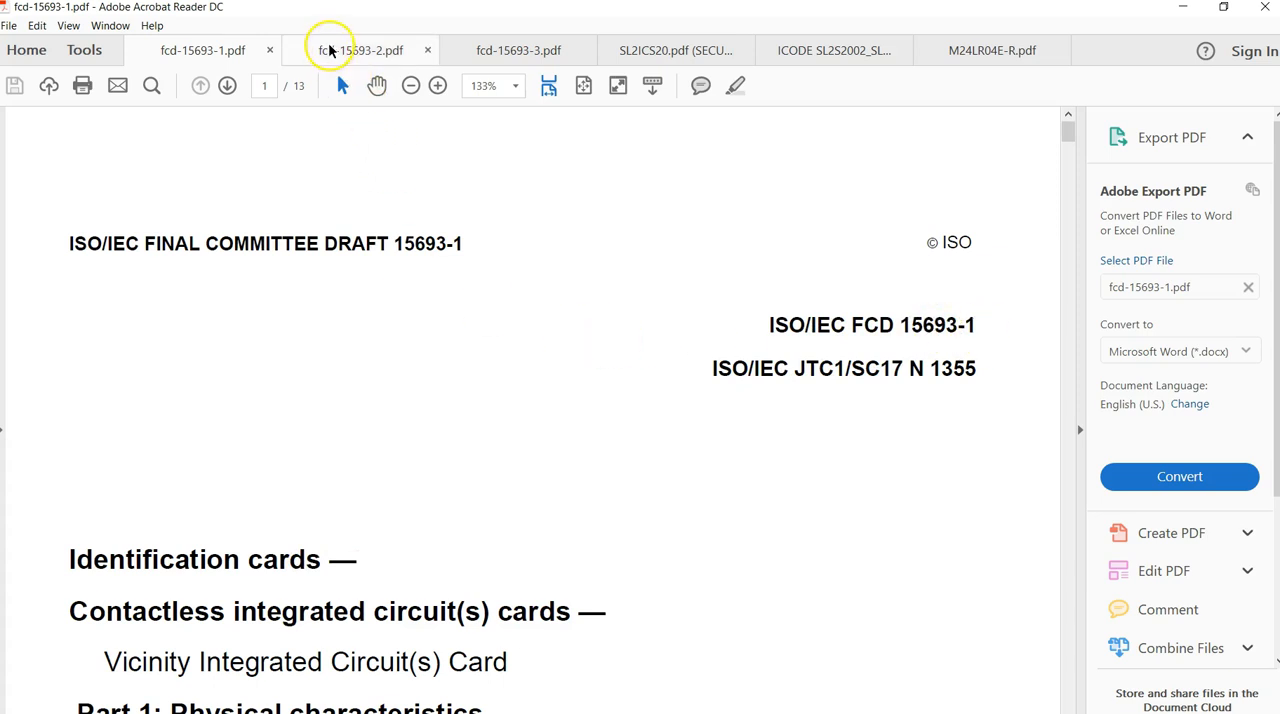
# Step: Flip through the FCD 15693-2 draft and land on the 15693-3 title page
pyautogui.click(360, 50)
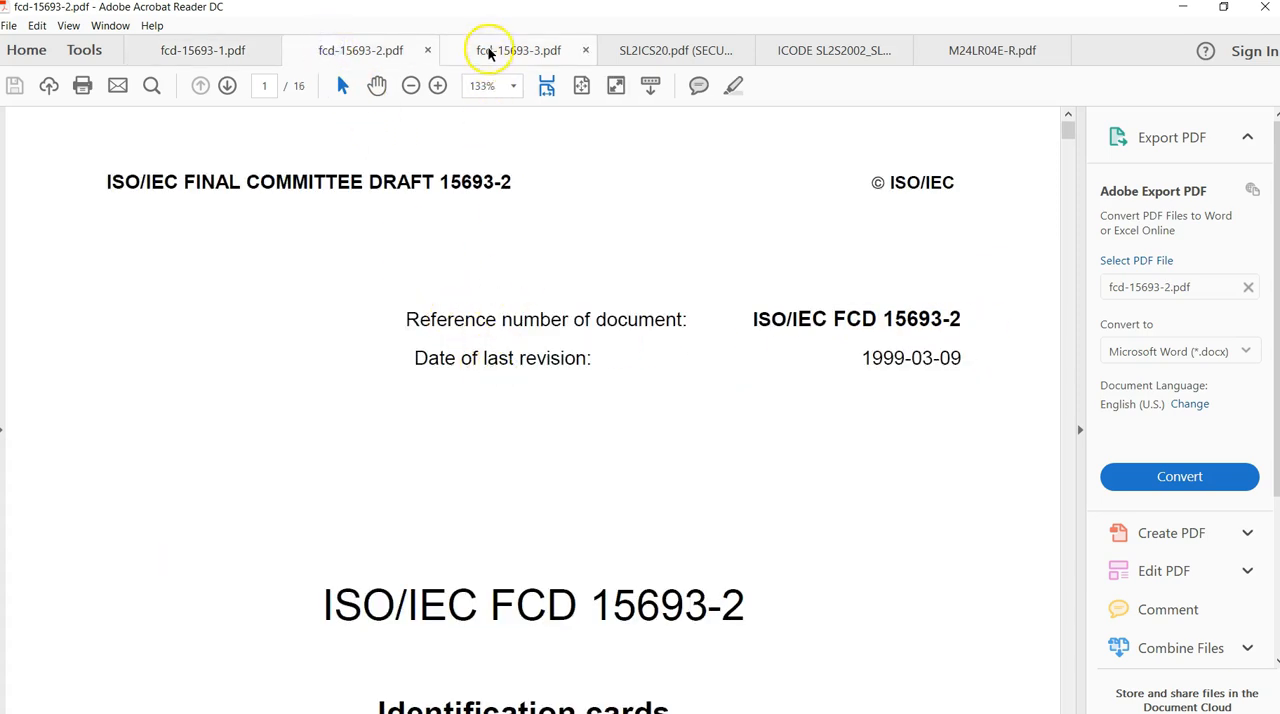
pyautogui.click(518, 50)
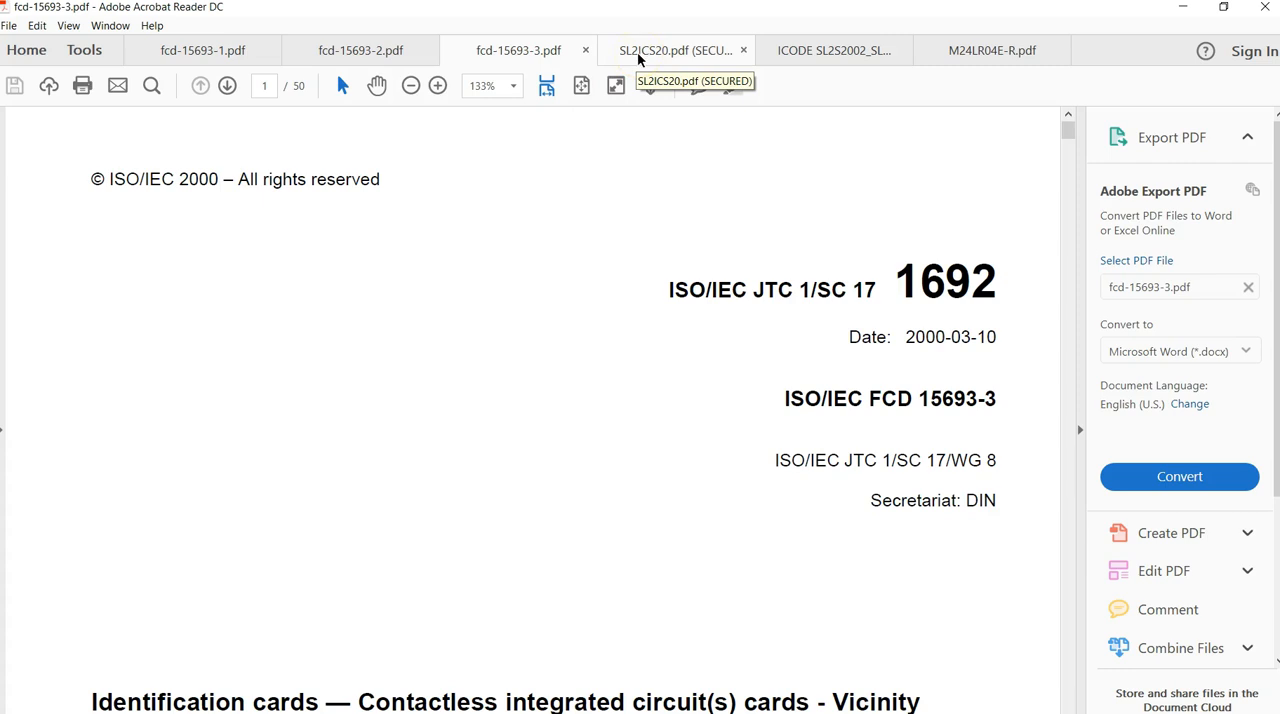
# Step: Review the Philips I•CODE SLI SL2 ICS20 specification cover page and return to its top
pyautogui.click(670, 50)
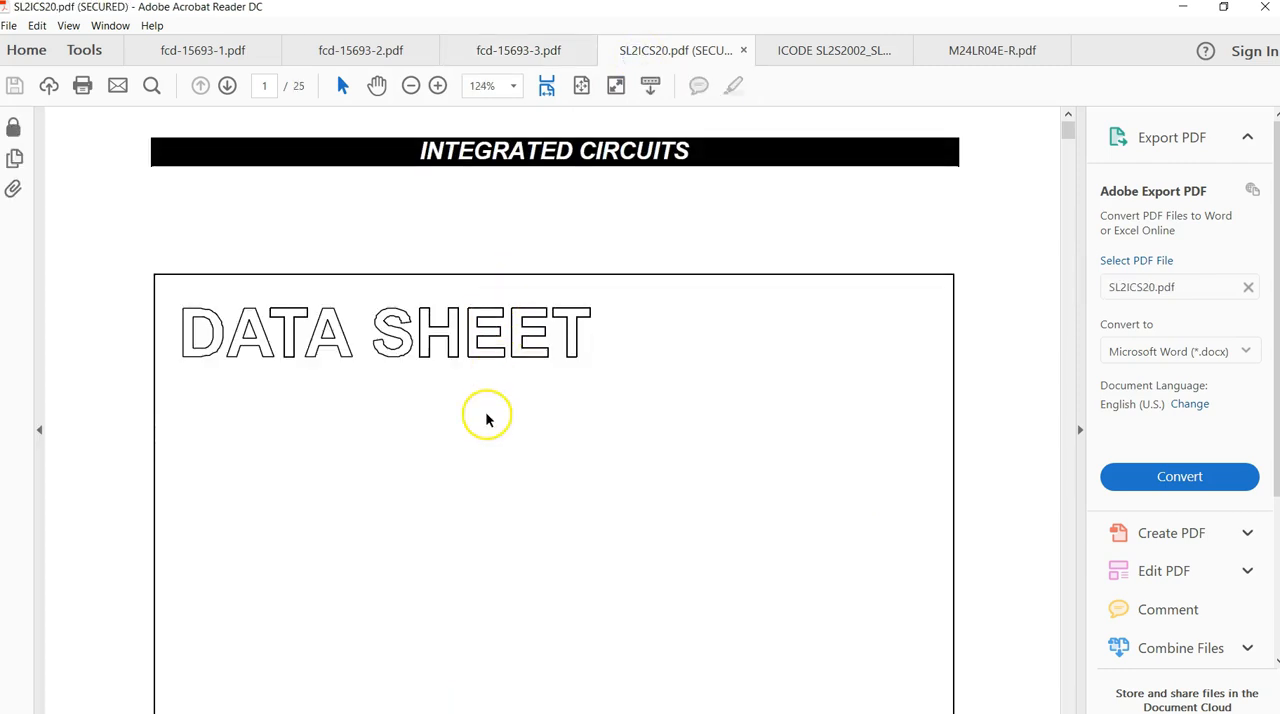
pyautogui.scroll(-3)
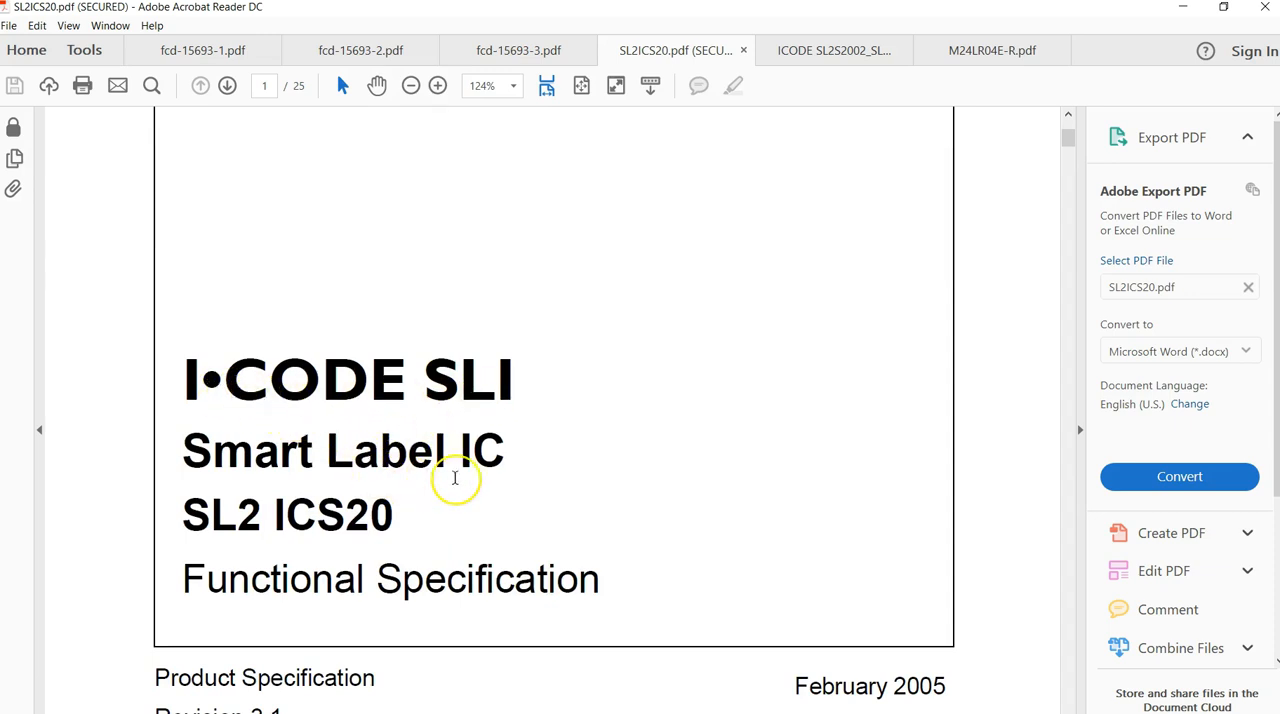
pyautogui.scroll(-3)
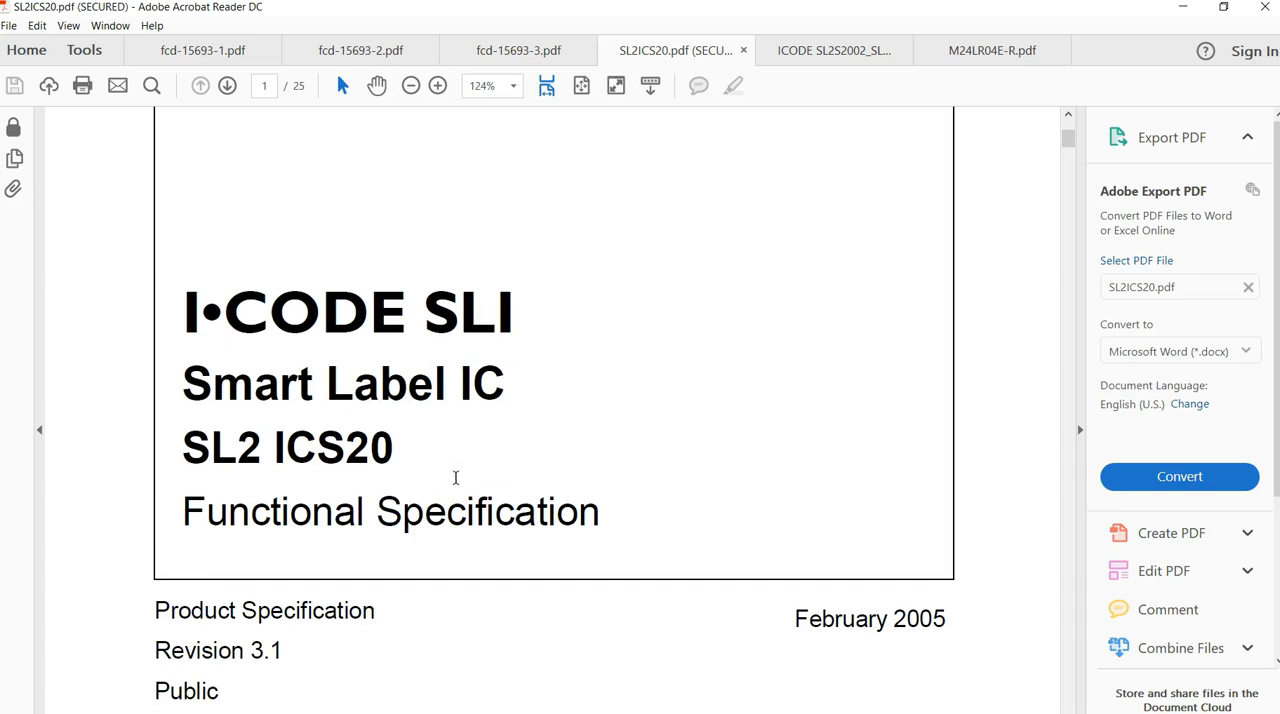
pyautogui.scroll(3)
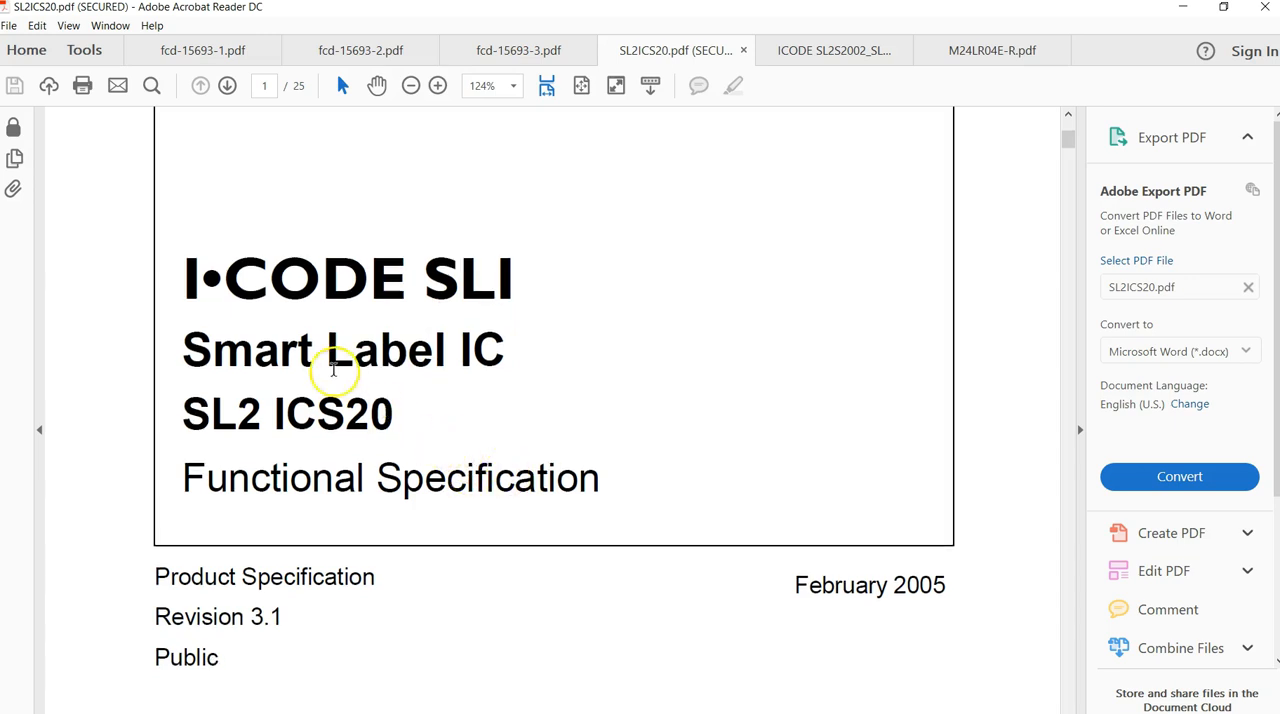
pyautogui.moveTo(594, 464)
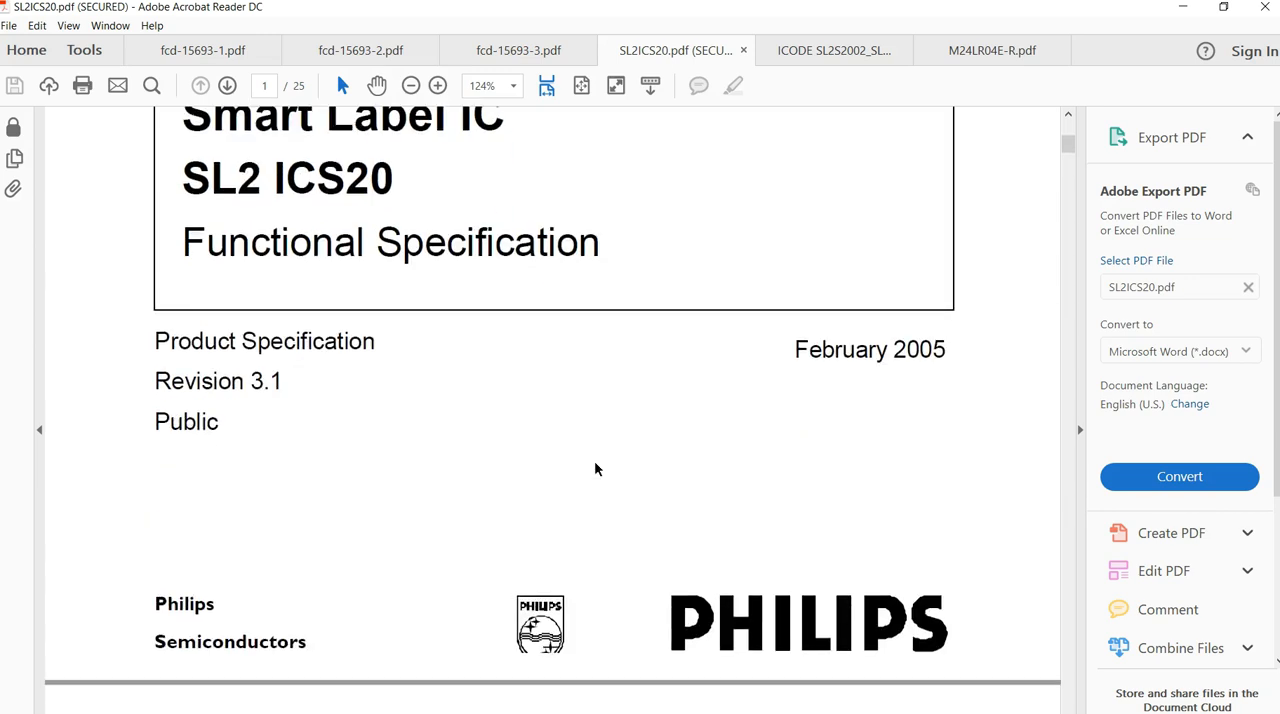
pyautogui.click(436, 84)
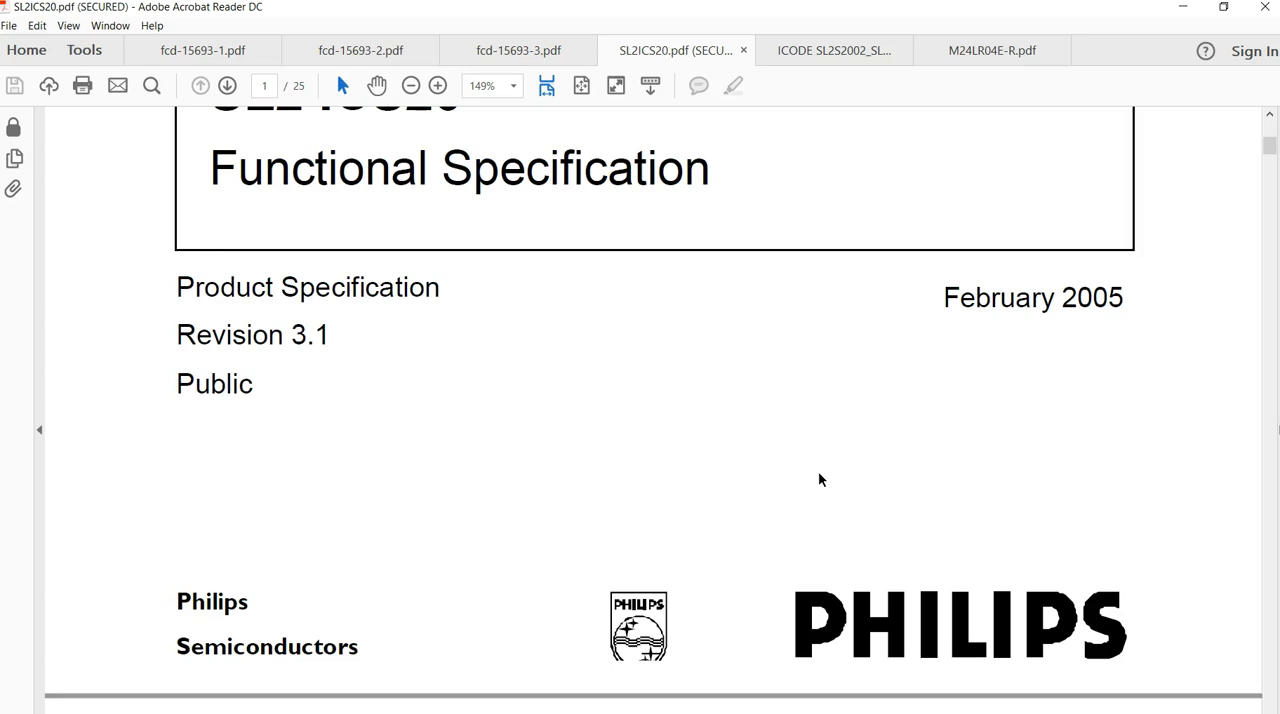
pyautogui.moveTo(710, 468)
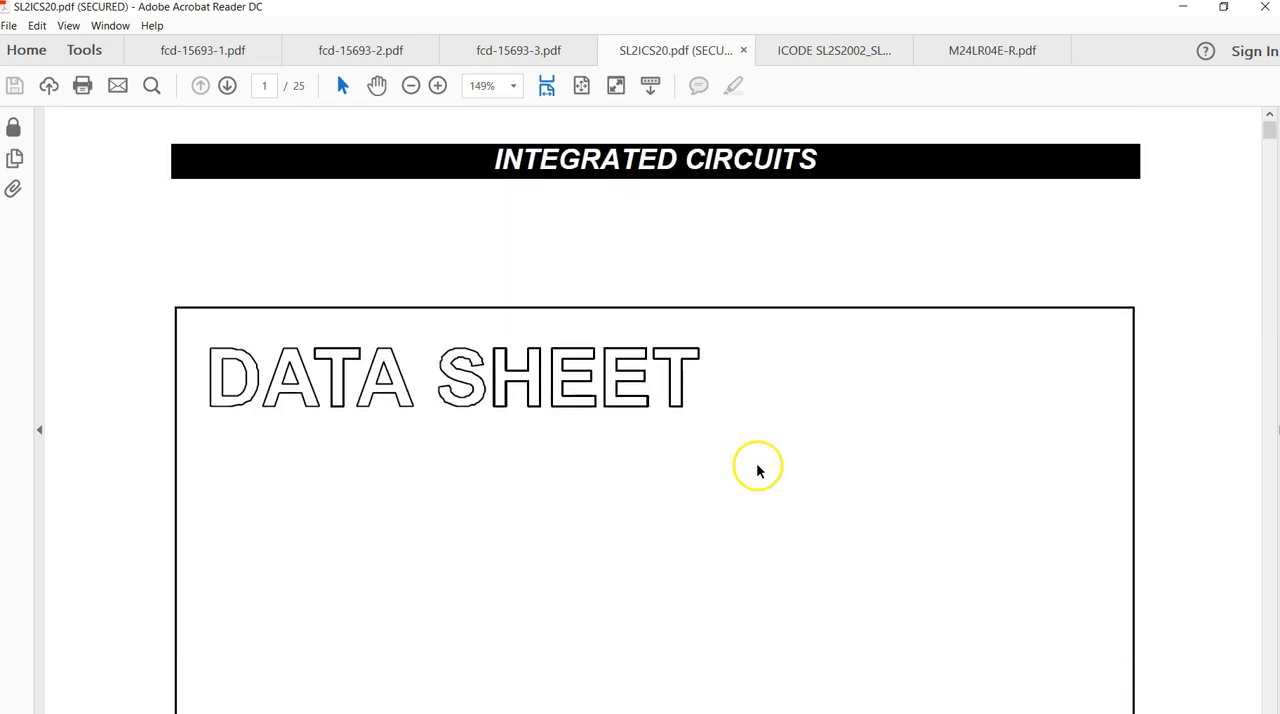
# Step: Show the ICODE SLIX SL2S2002; SL2S2102 data sheet at its general description
pyautogui.click(834, 50)
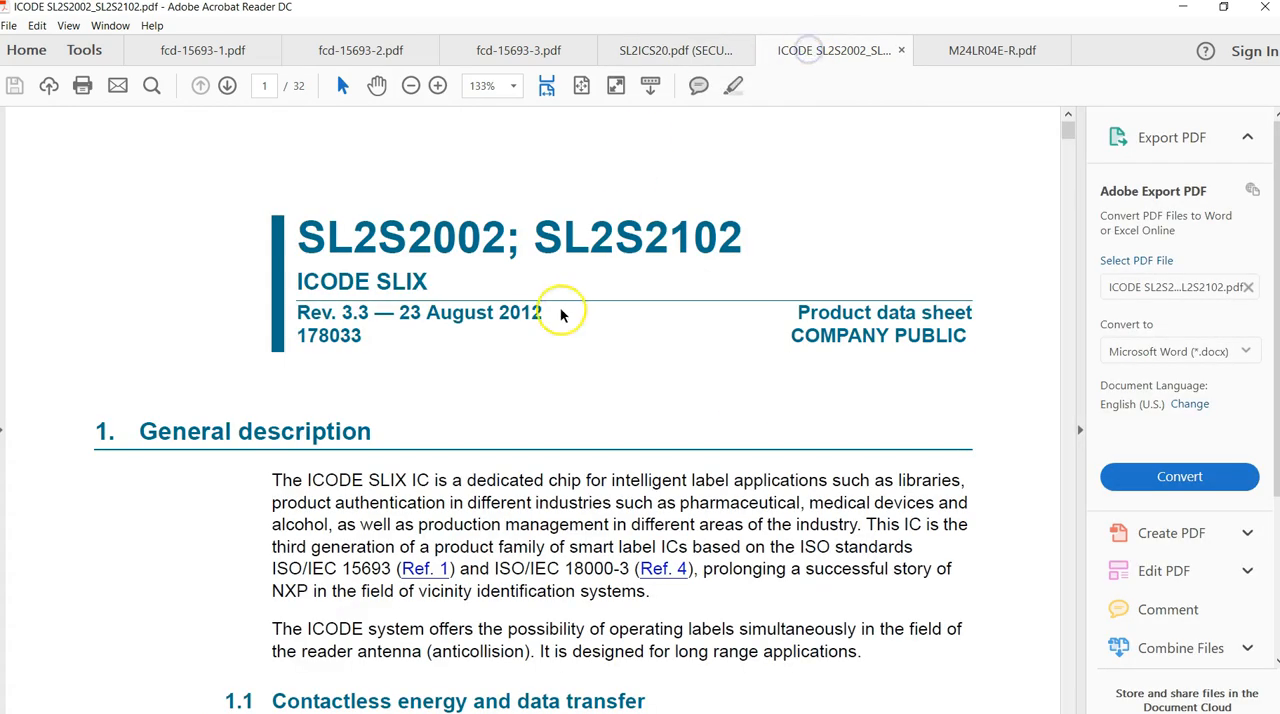
pyautogui.moveTo(398, 352)
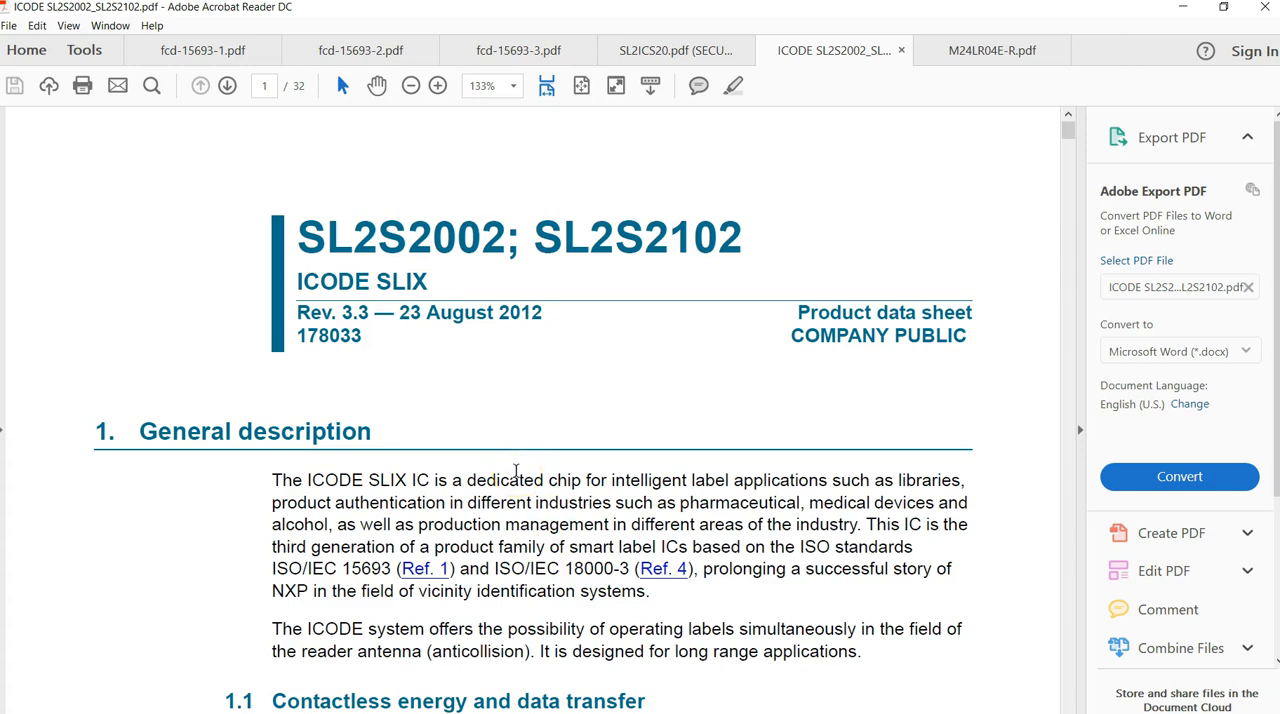
pyautogui.moveTo(964, 64)
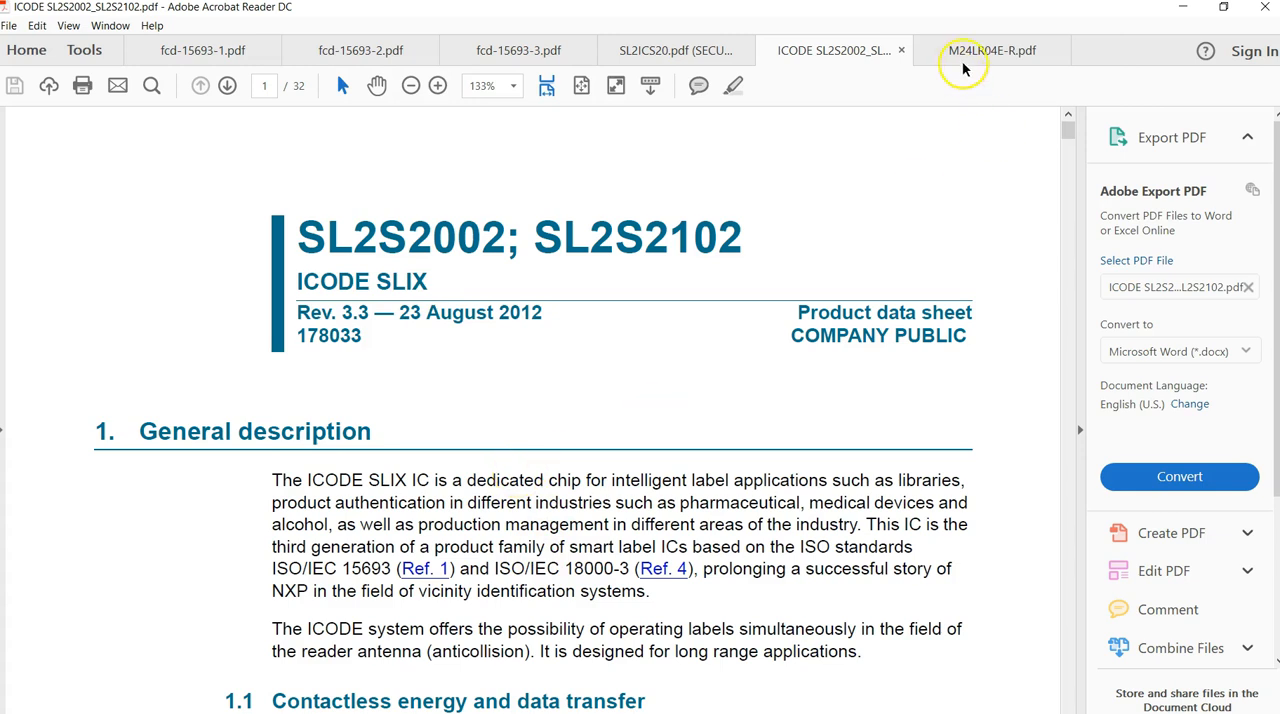
# Step: Show the M24LR04E-R dynamic NFC/RFID tag datasheet front page and its feature list
pyautogui.click(990, 50)
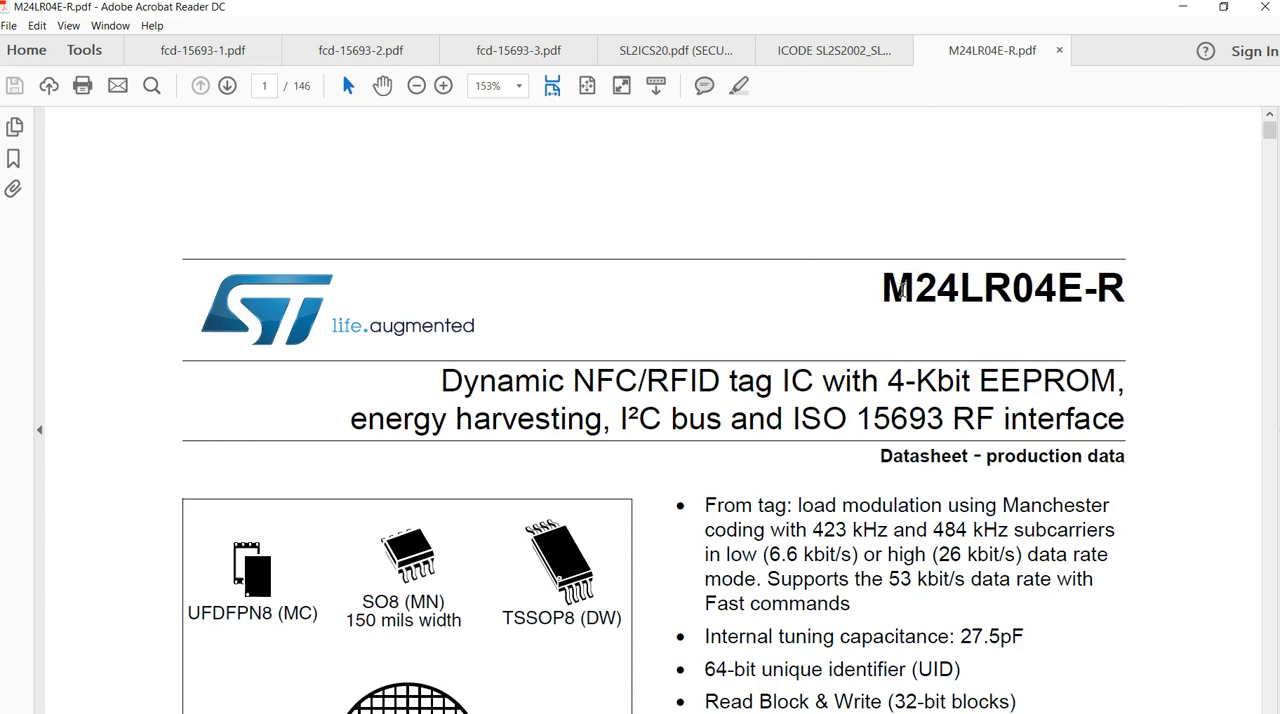
pyautogui.scroll(-3)
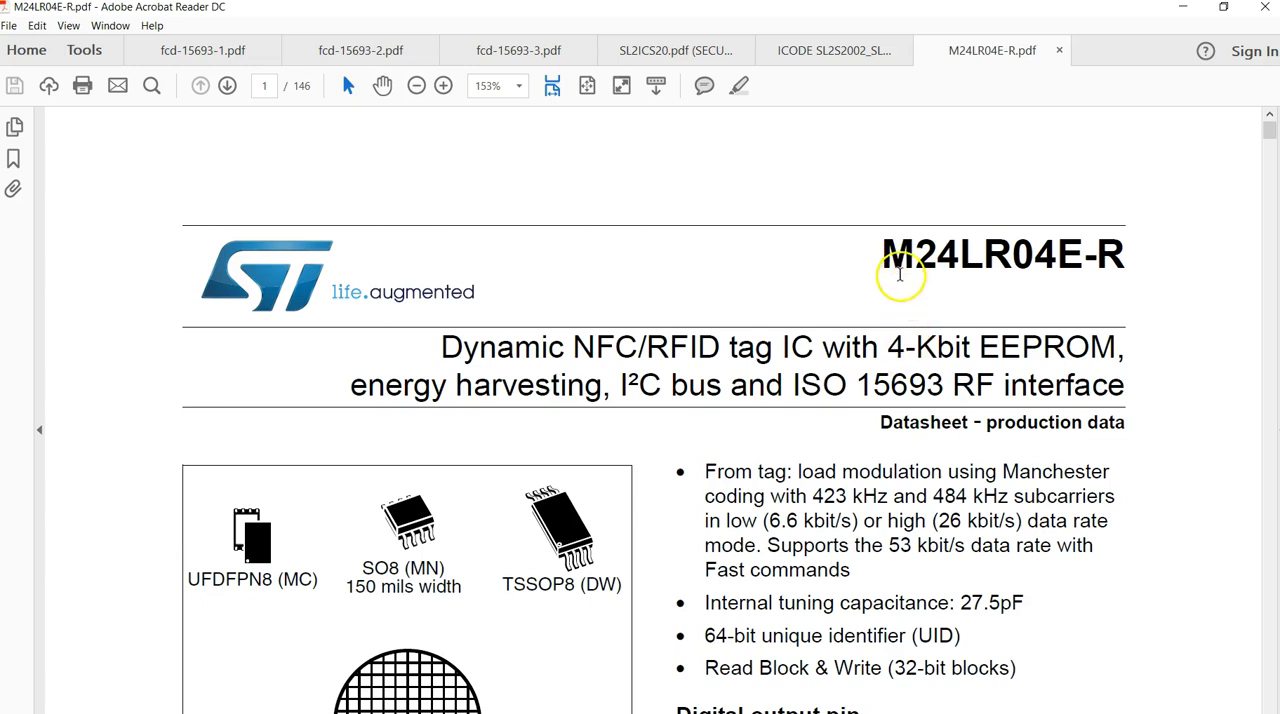
pyautogui.moveTo(924, 428)
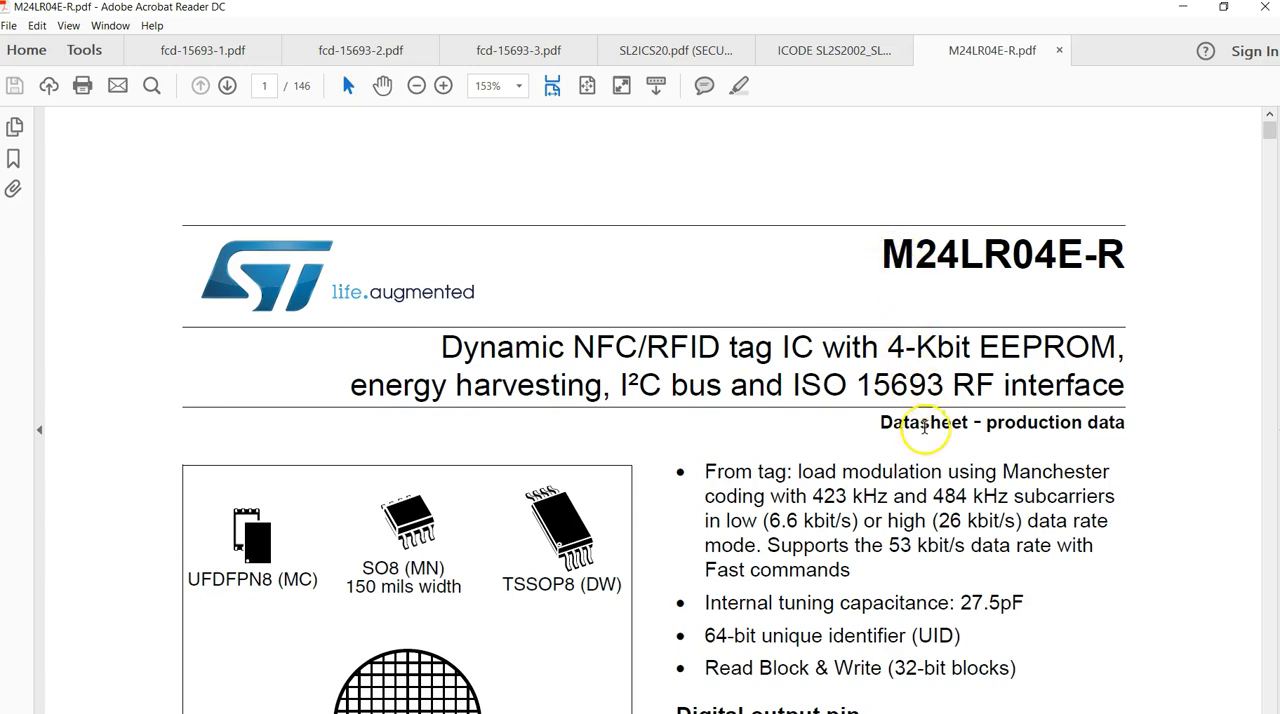
pyautogui.moveTo(950, 336)
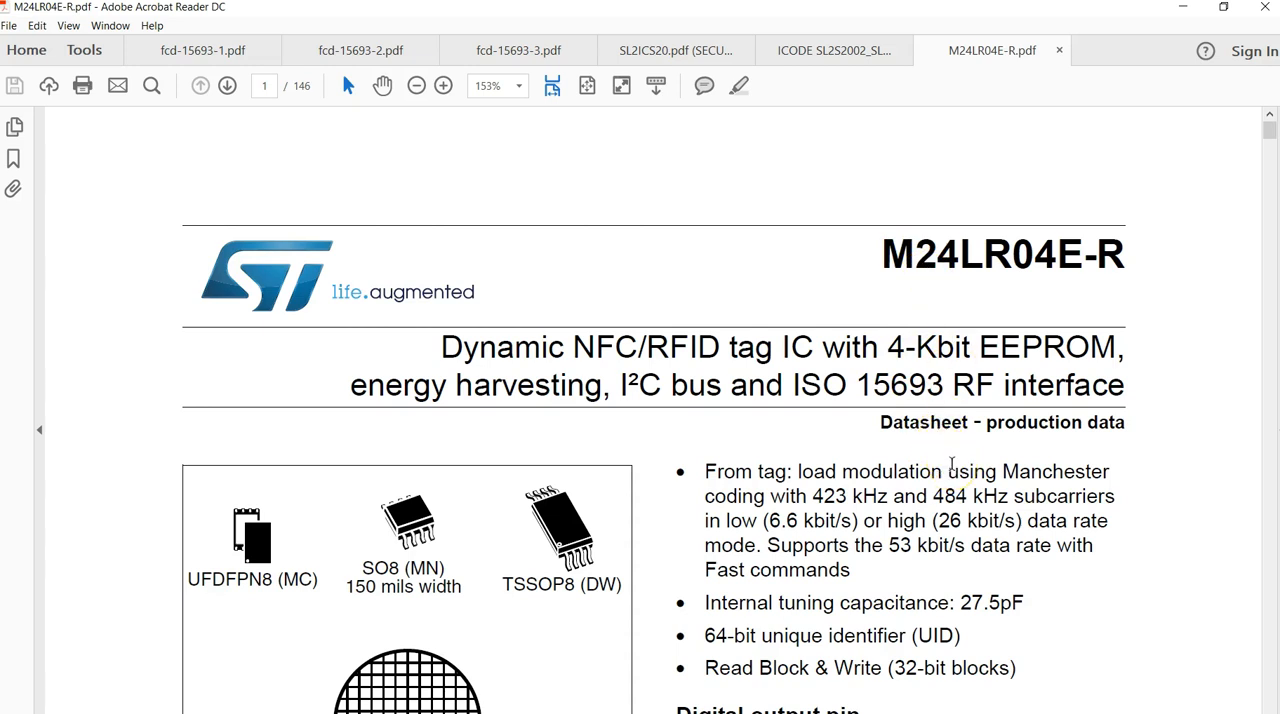
pyautogui.scroll(-3)
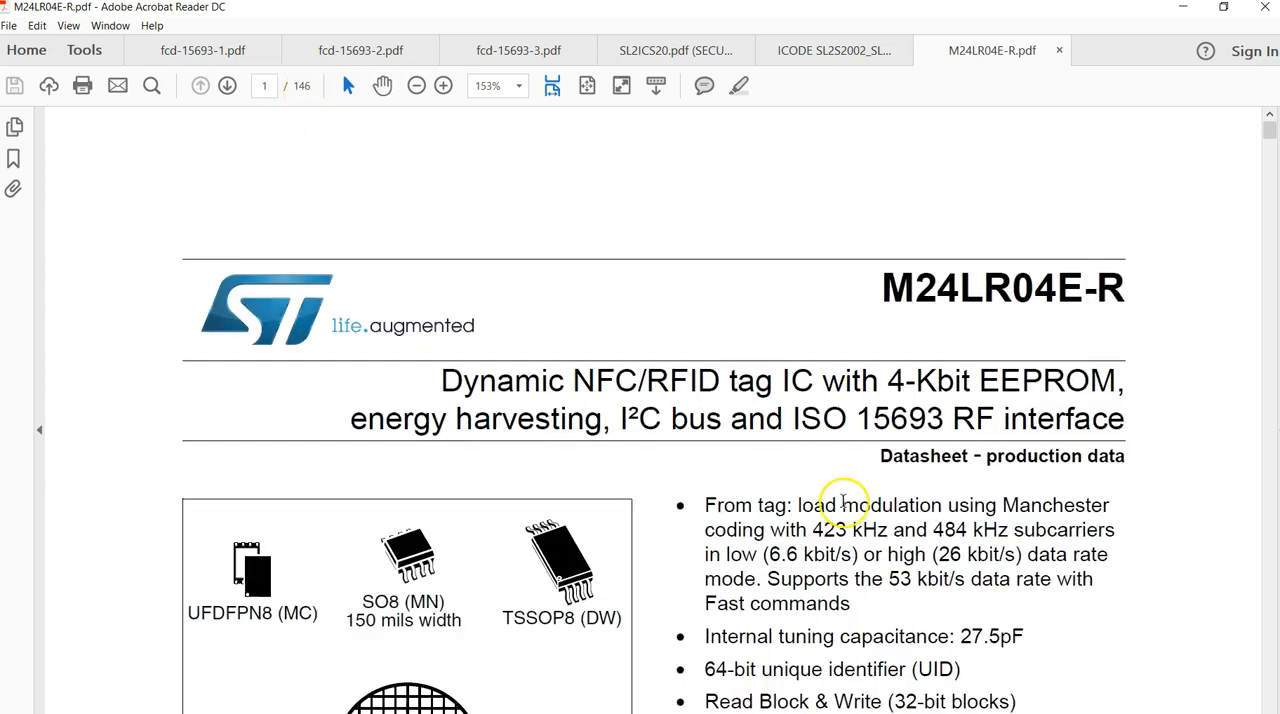
pyautogui.scroll(-3)
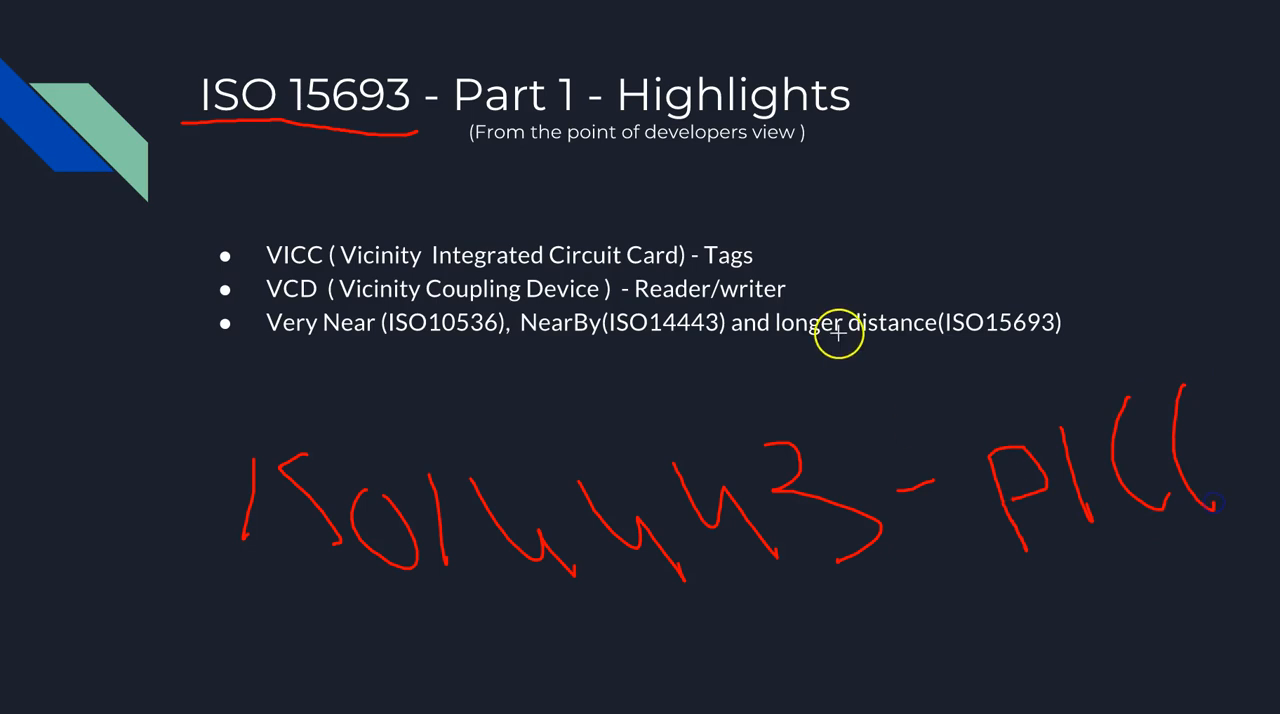
# Step: Handwrite 'ISO14443 - PICC' and 'PCD' in red beneath the slide's bullets
pyautogui.moveTo(770, 244); pyautogui.dragTo(864, 210)
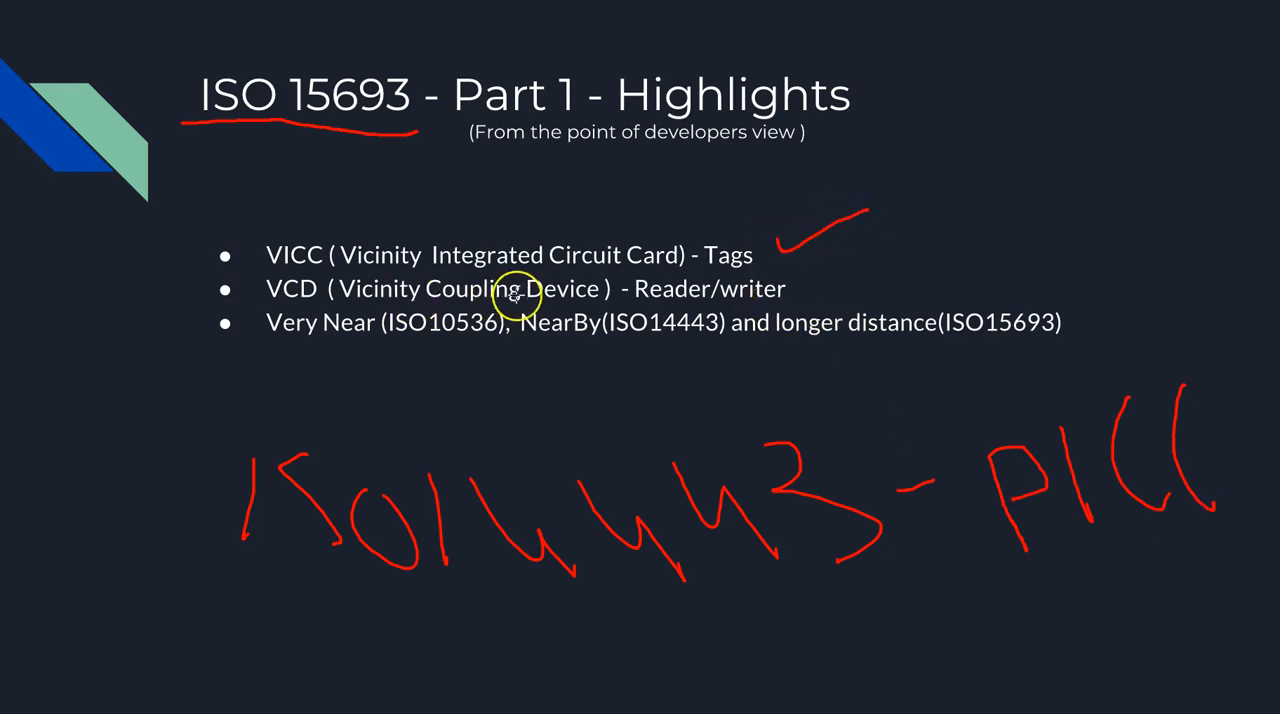
pyautogui.moveTo(284, 300)
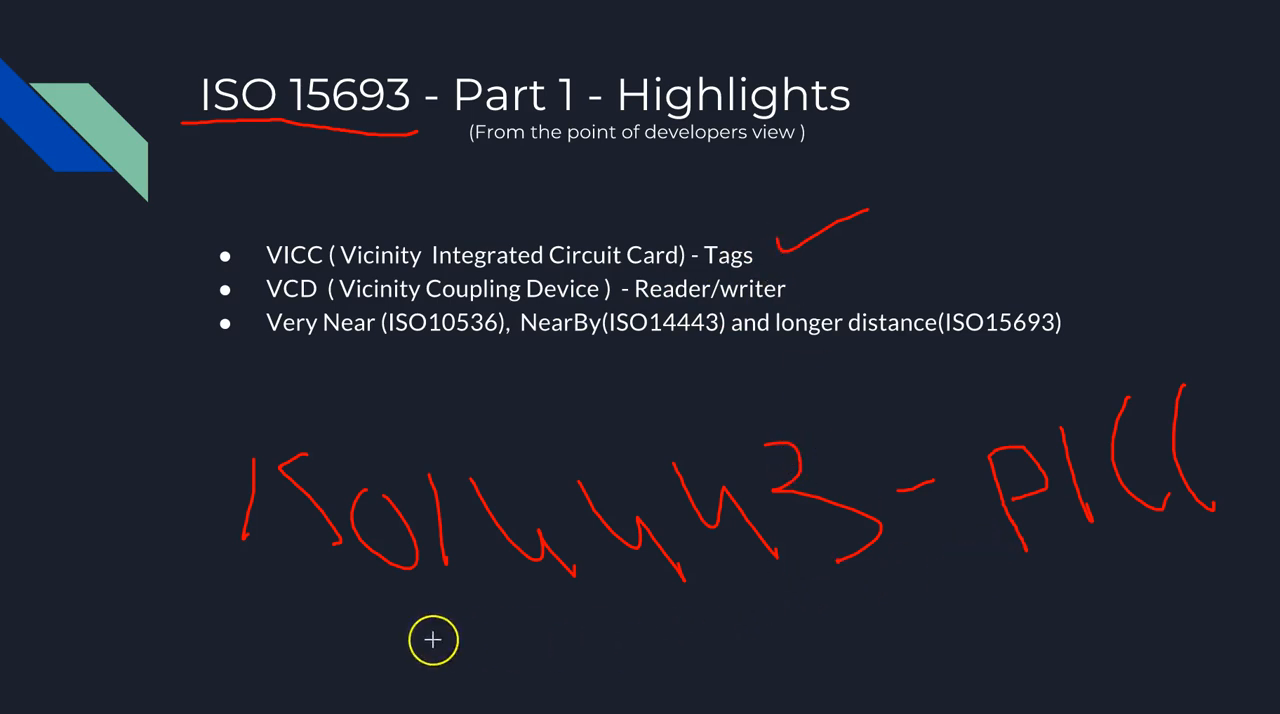
pyautogui.moveTo(670, 582)
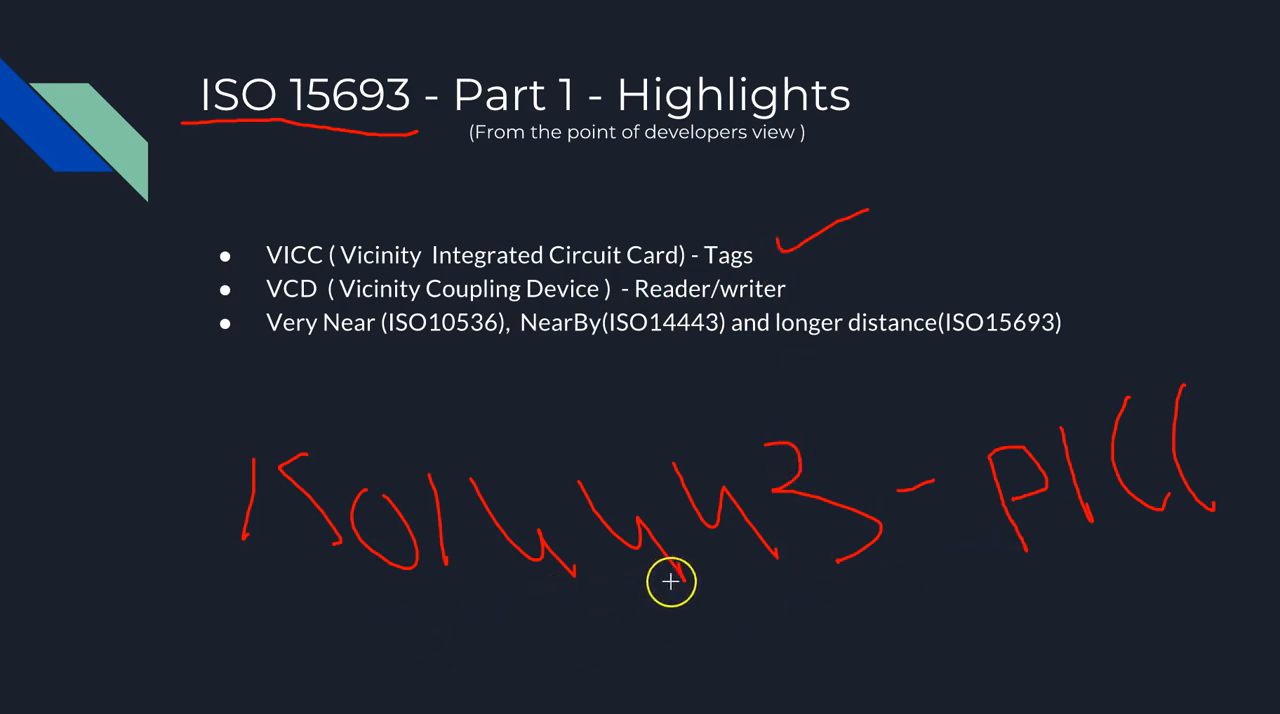
pyautogui.moveTo(1008, 624)
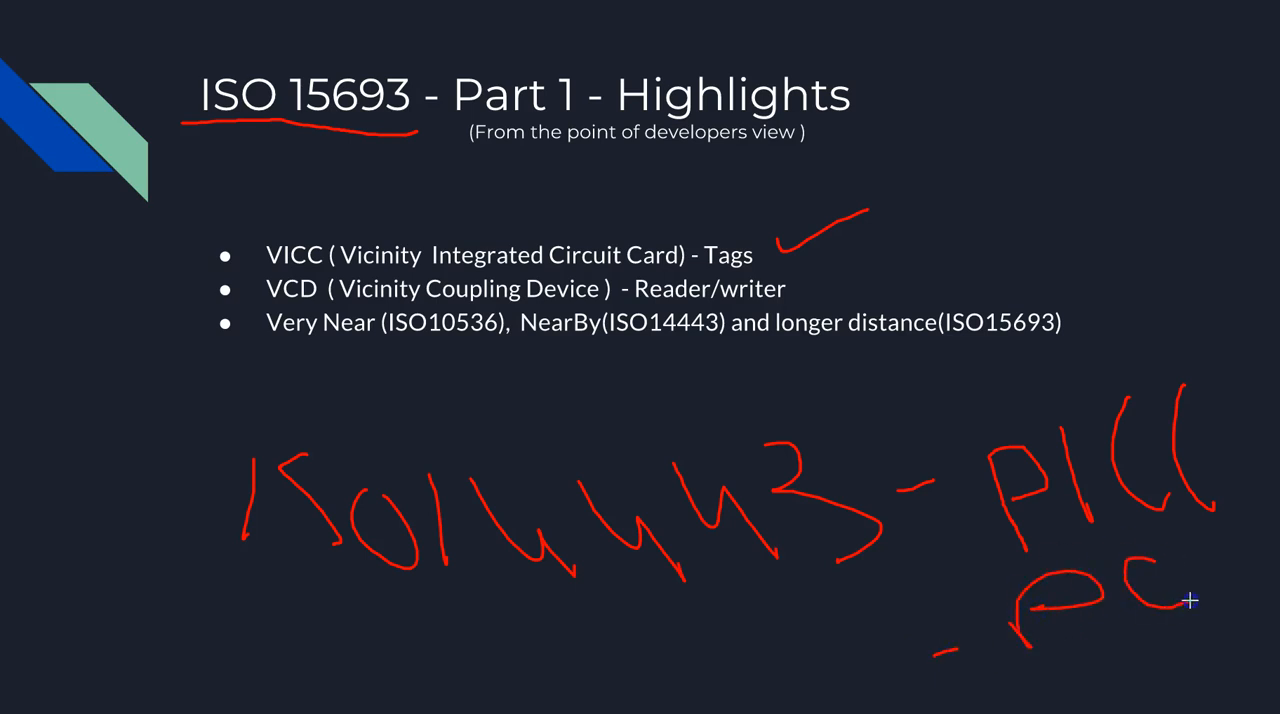
pyautogui.moveTo(1190, 600); pyautogui.dragTo(1236, 584)
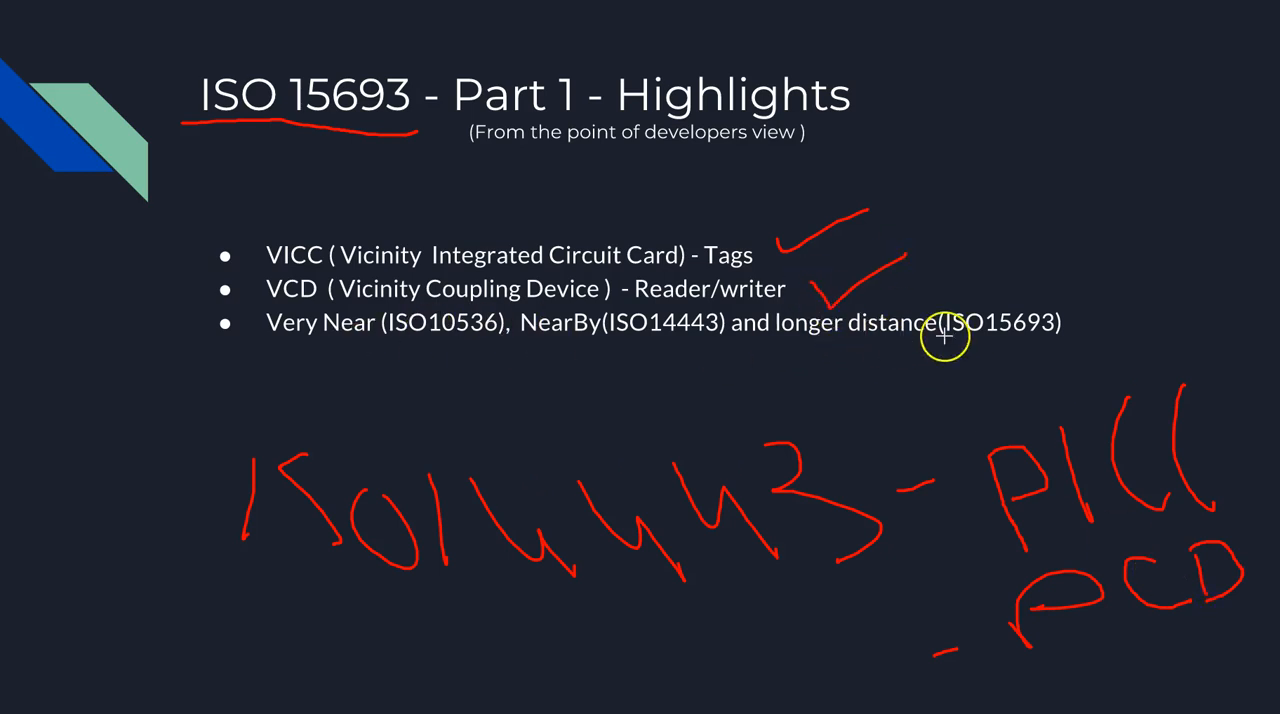
pyautogui.moveTo(268, 344)
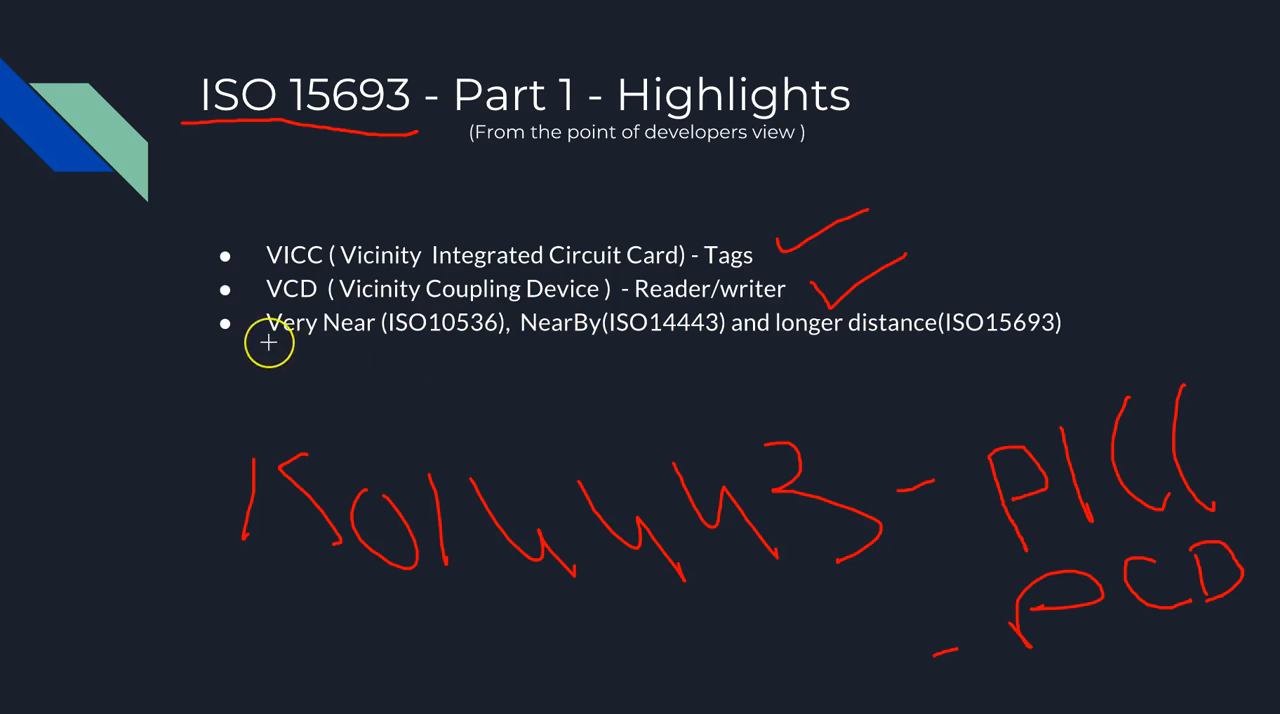
# Step: Underline Very Near (ISO10536) and NearBy (ISO14443) in red
pyautogui.moveTo(268, 344); pyautogui.dragTo(524, 344)
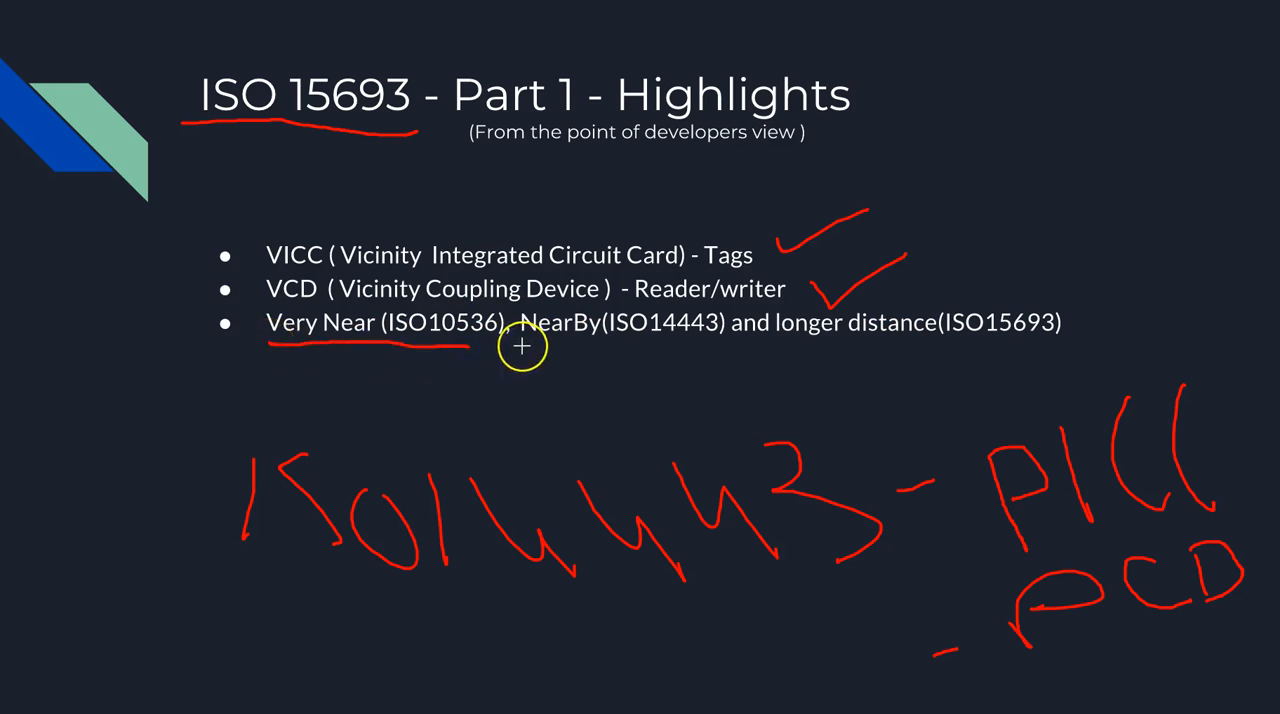
pyautogui.moveTo(524, 346); pyautogui.dragTo(848, 376)
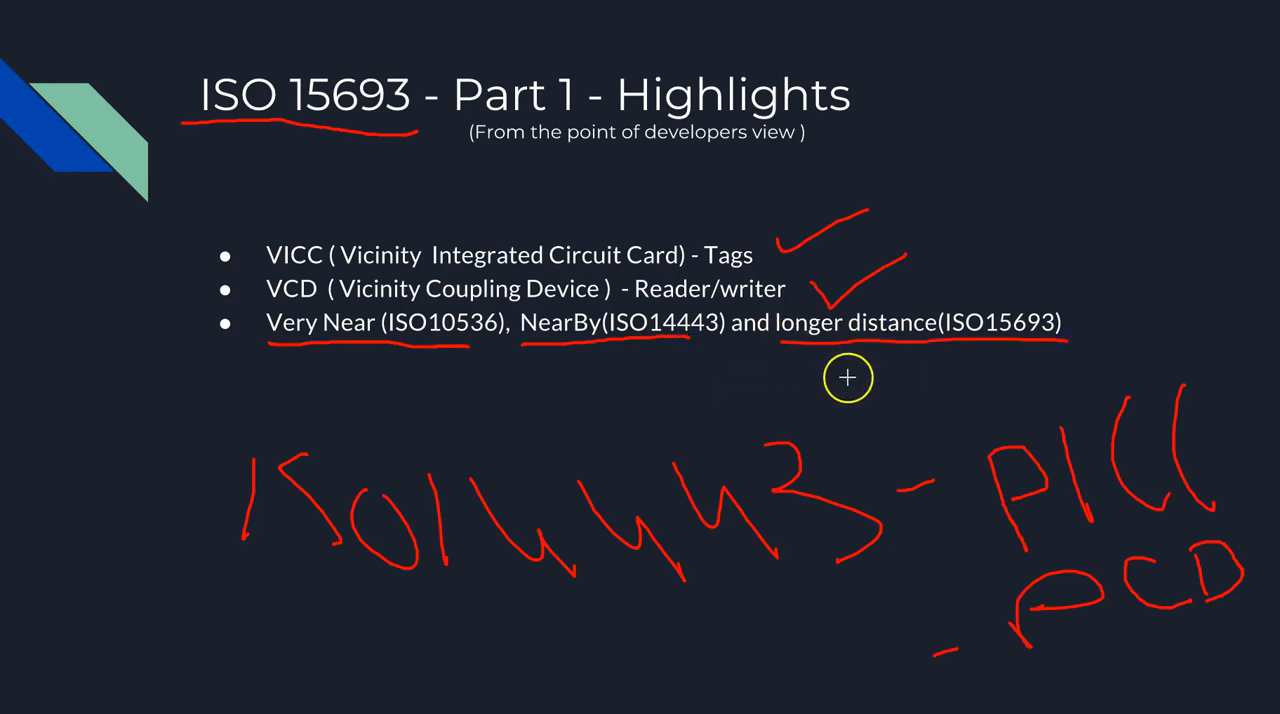
pyautogui.moveTo(374, 208)
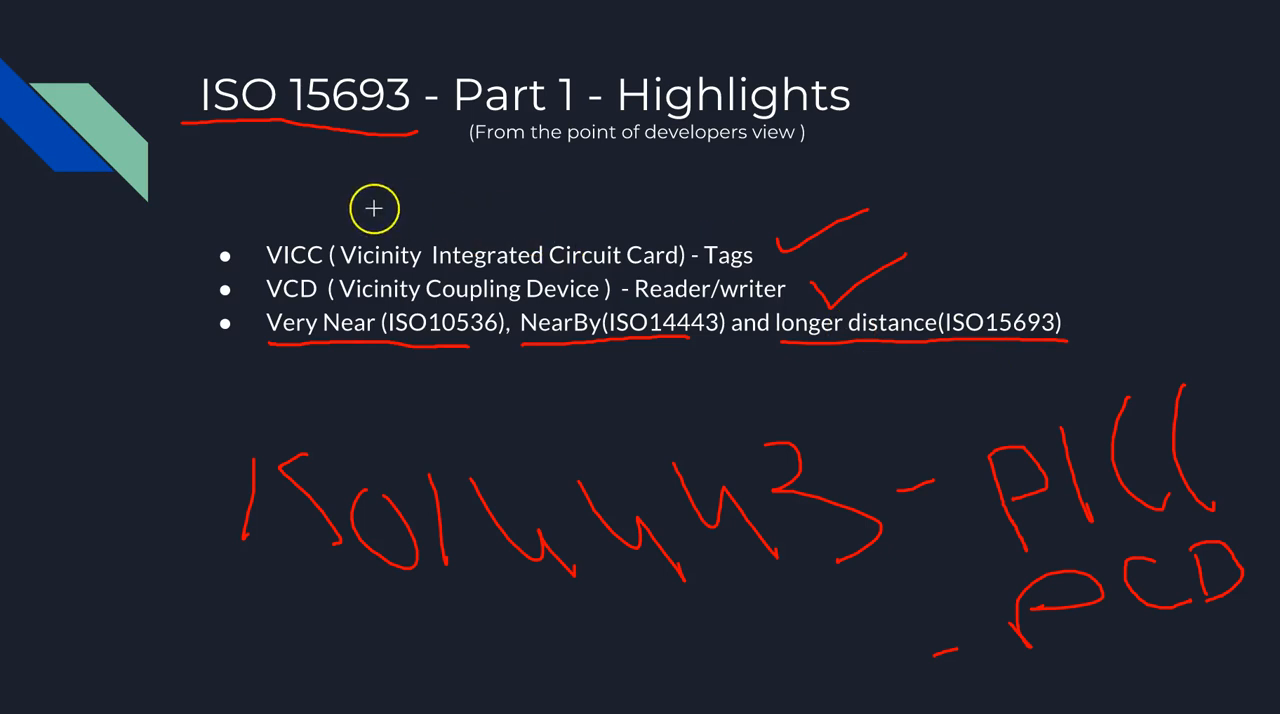
pyautogui.moveTo(400, 112)
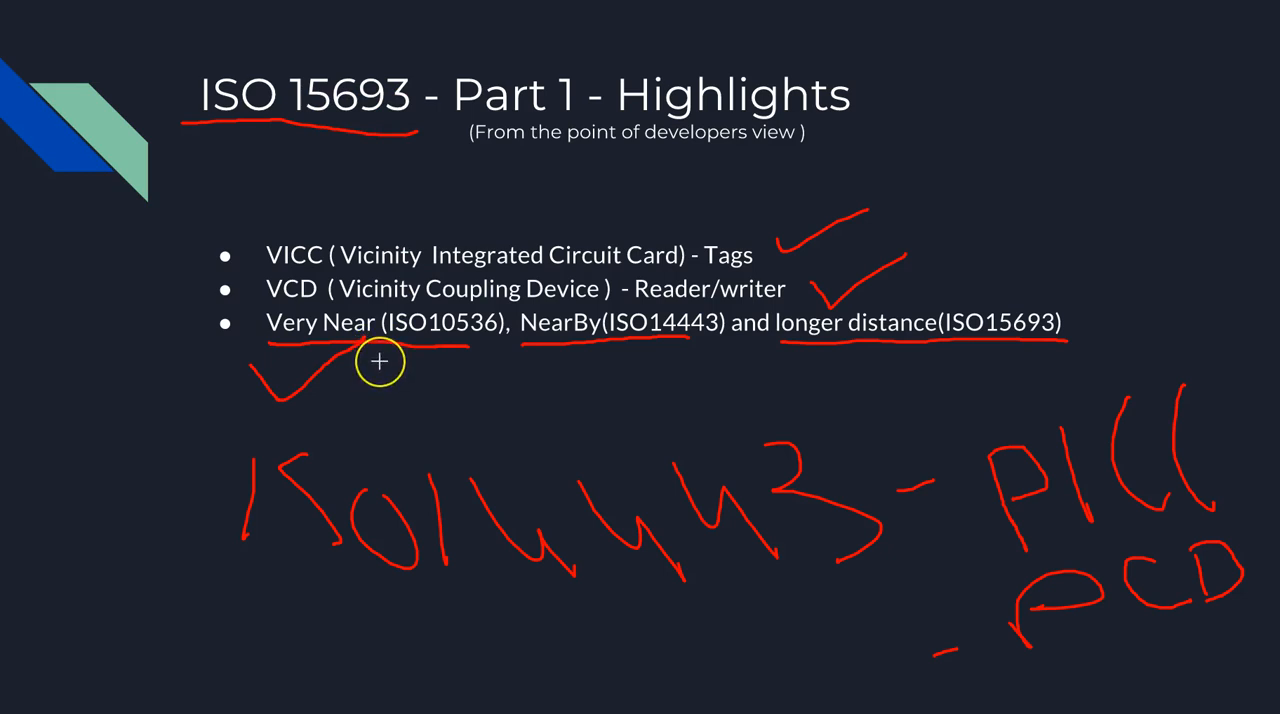
pyautogui.moveTo(572, 386)
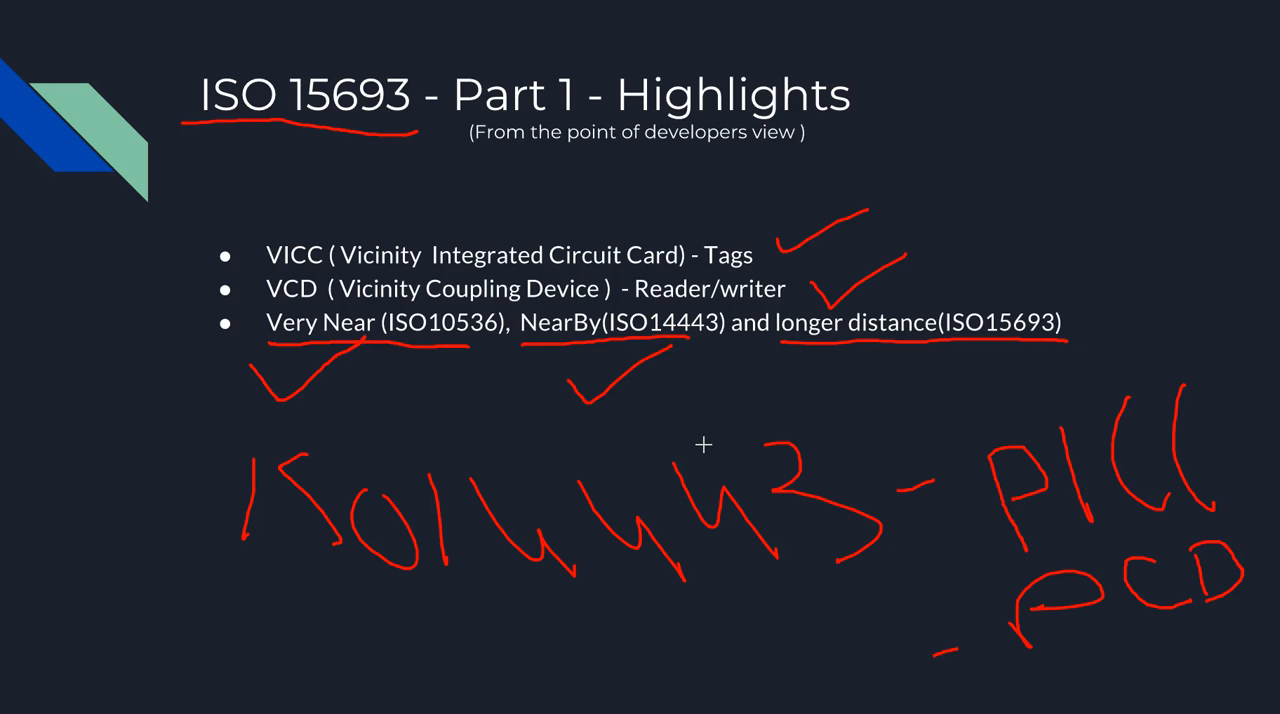
pyautogui.moveTo(710, 448)
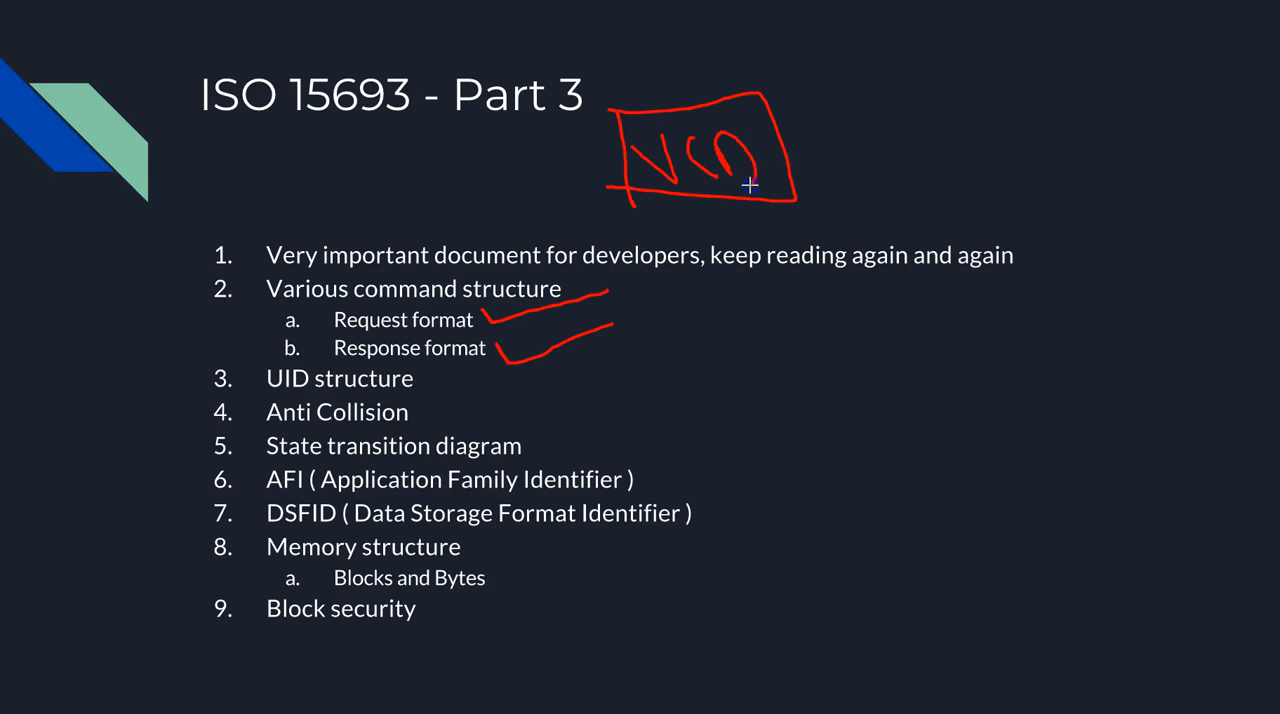
pyautogui.click(148, 706)
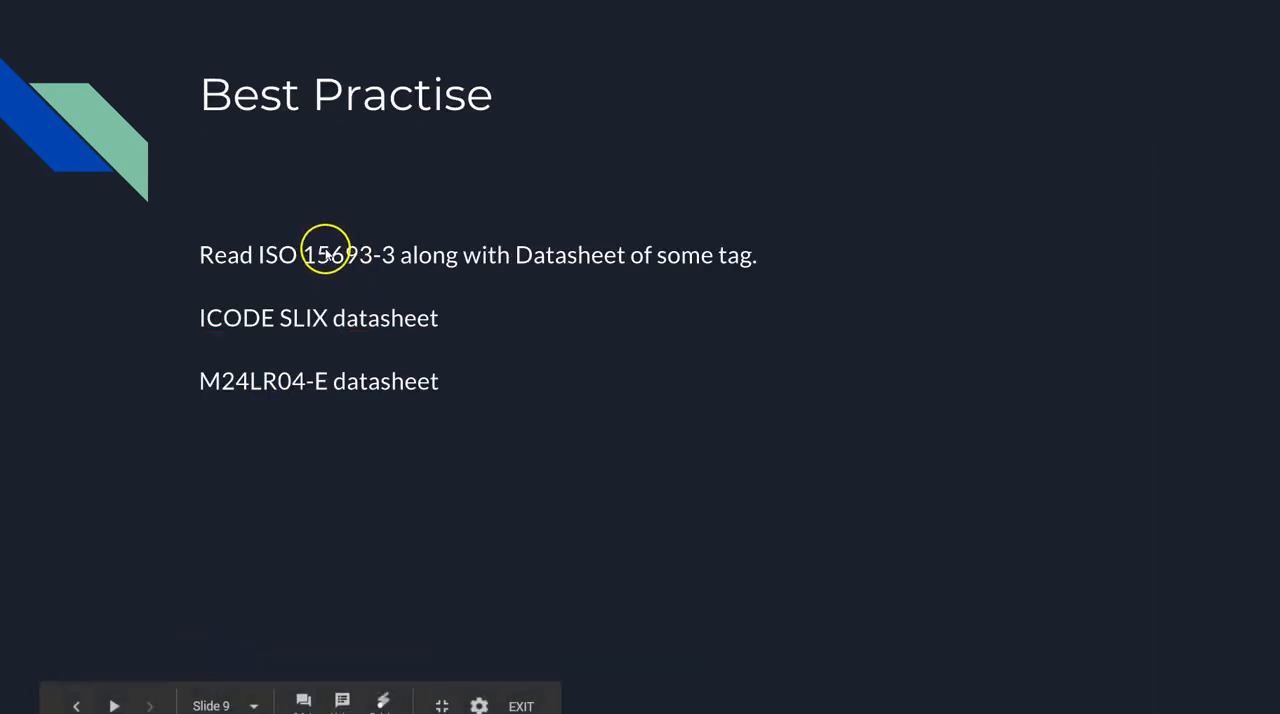
pyautogui.moveTo(316, 242)
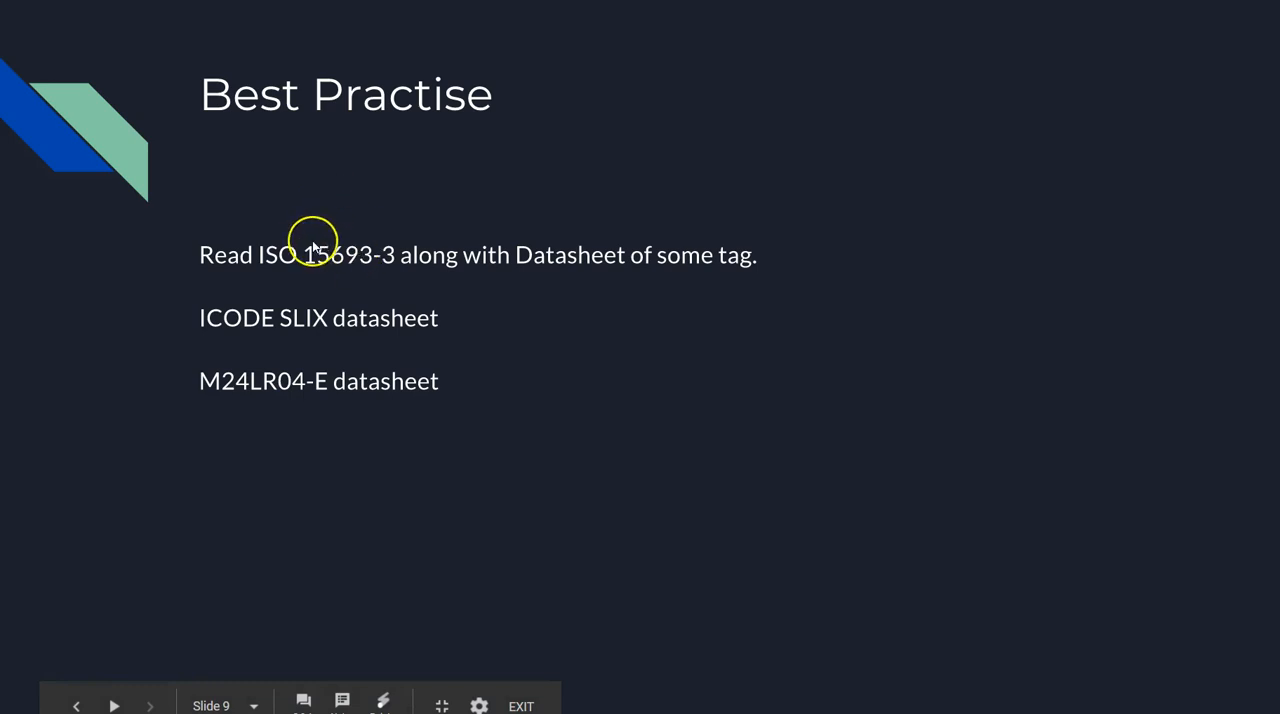
pyautogui.moveTo(724, 356)
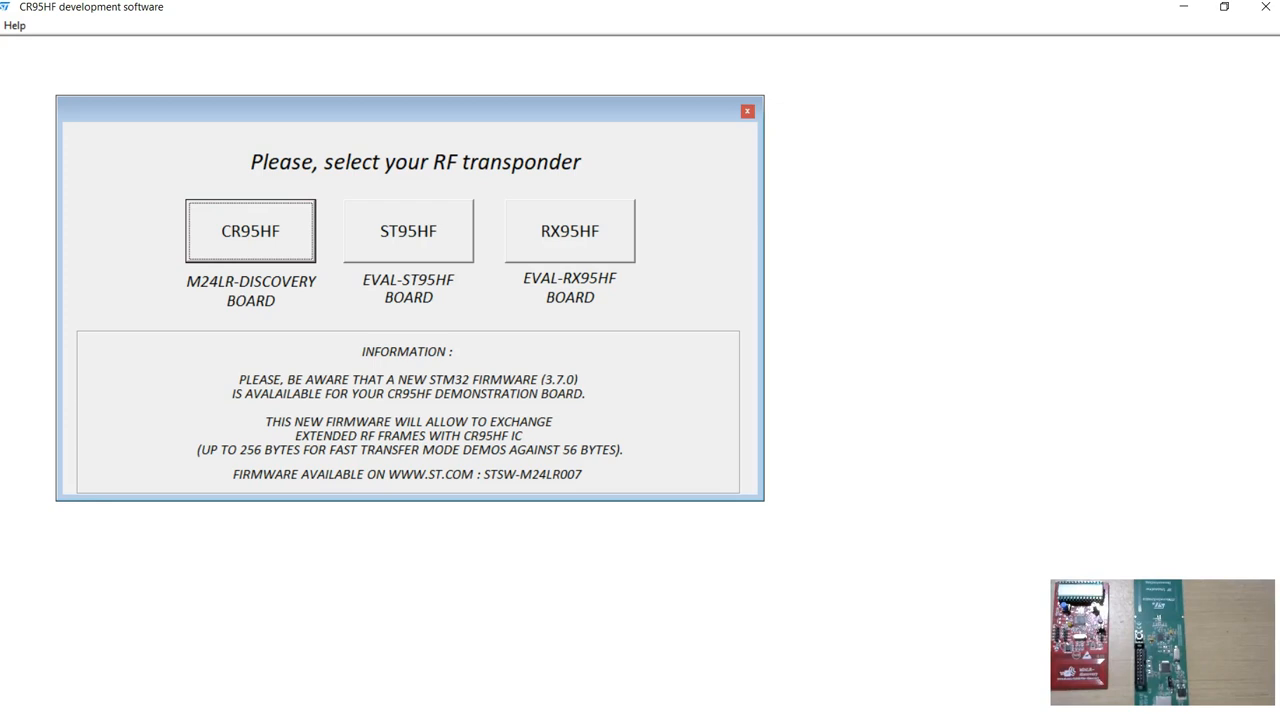
pyautogui.moveTo(196, 460)
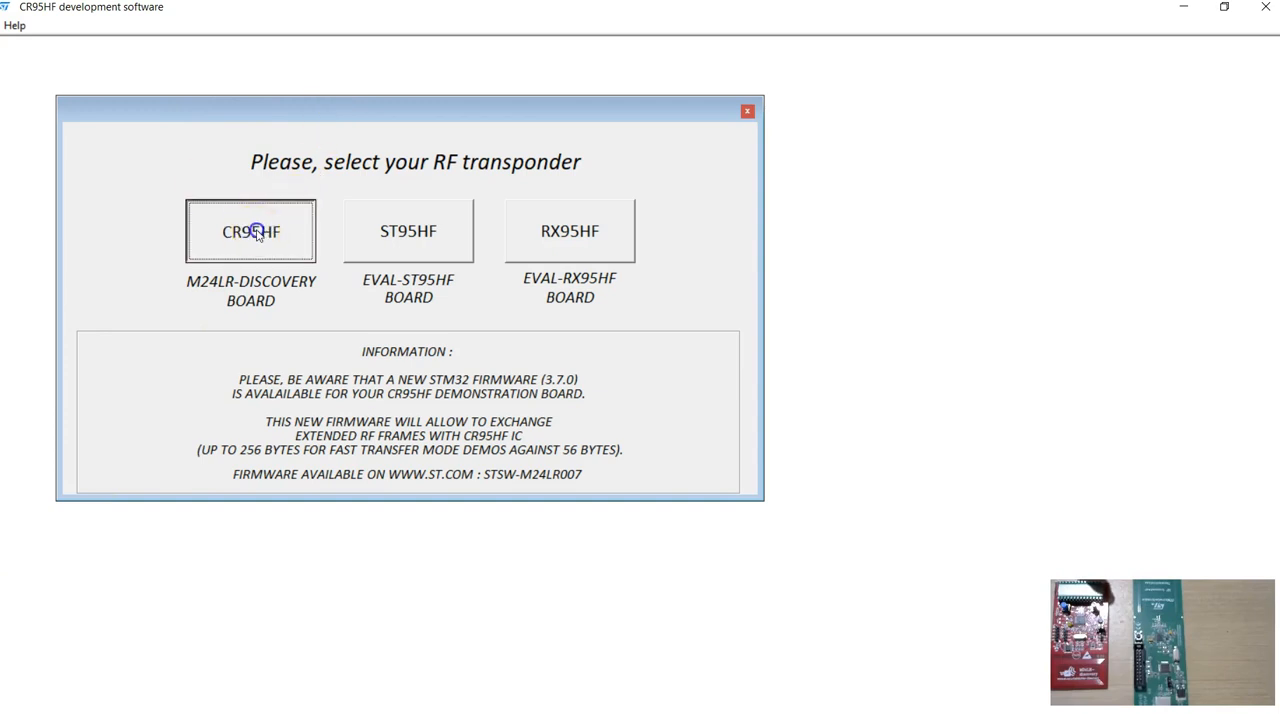
# Step: Choose the CR95HF (M24LR-DISCOVERY BOARD) as the RF transponder
pyautogui.click(250, 232)
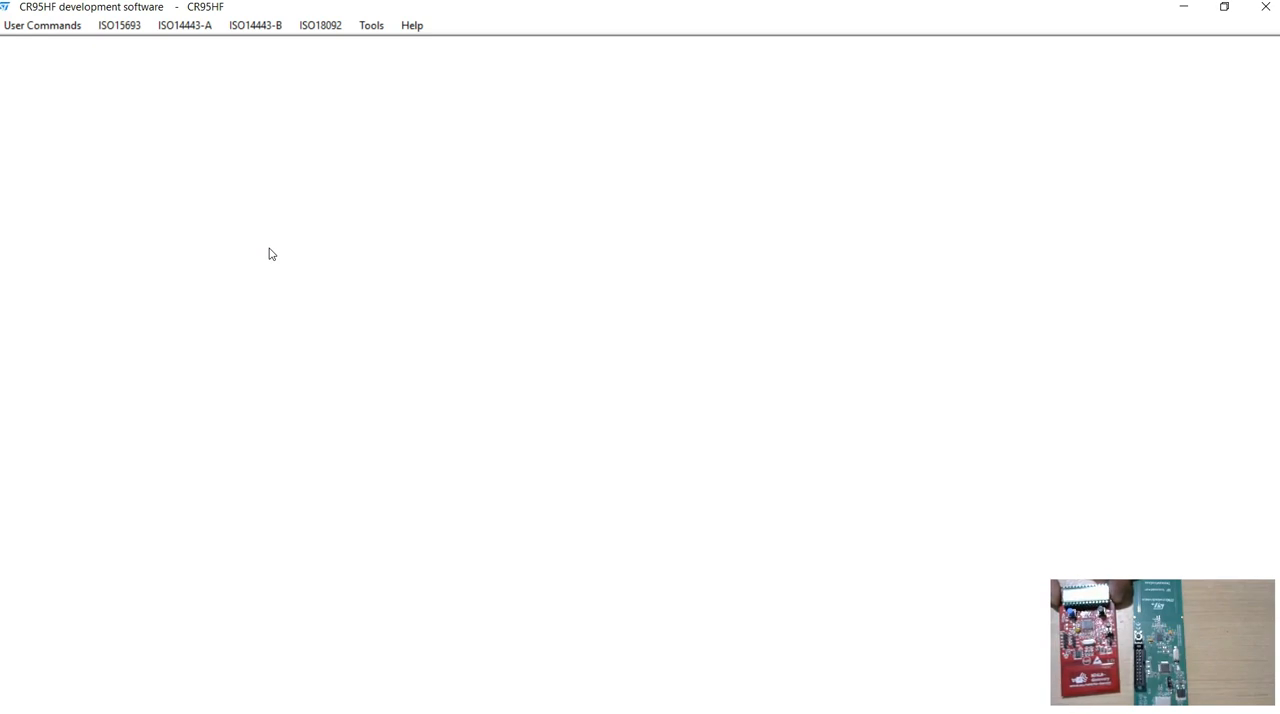
pyautogui.moveTo(308, 168)
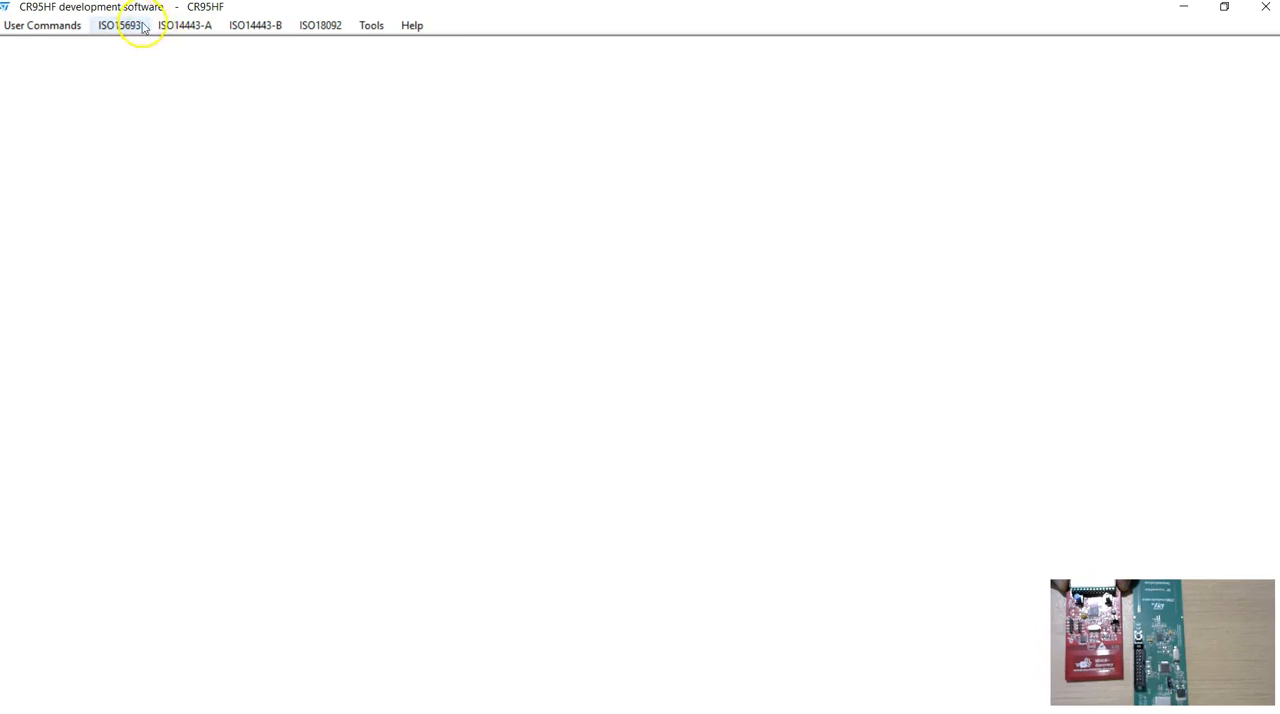
# Step: Open the ISO15693 M24LR04E dynamic tag interface and look over its inventory and block read/write commands
pyautogui.click(120, 24)
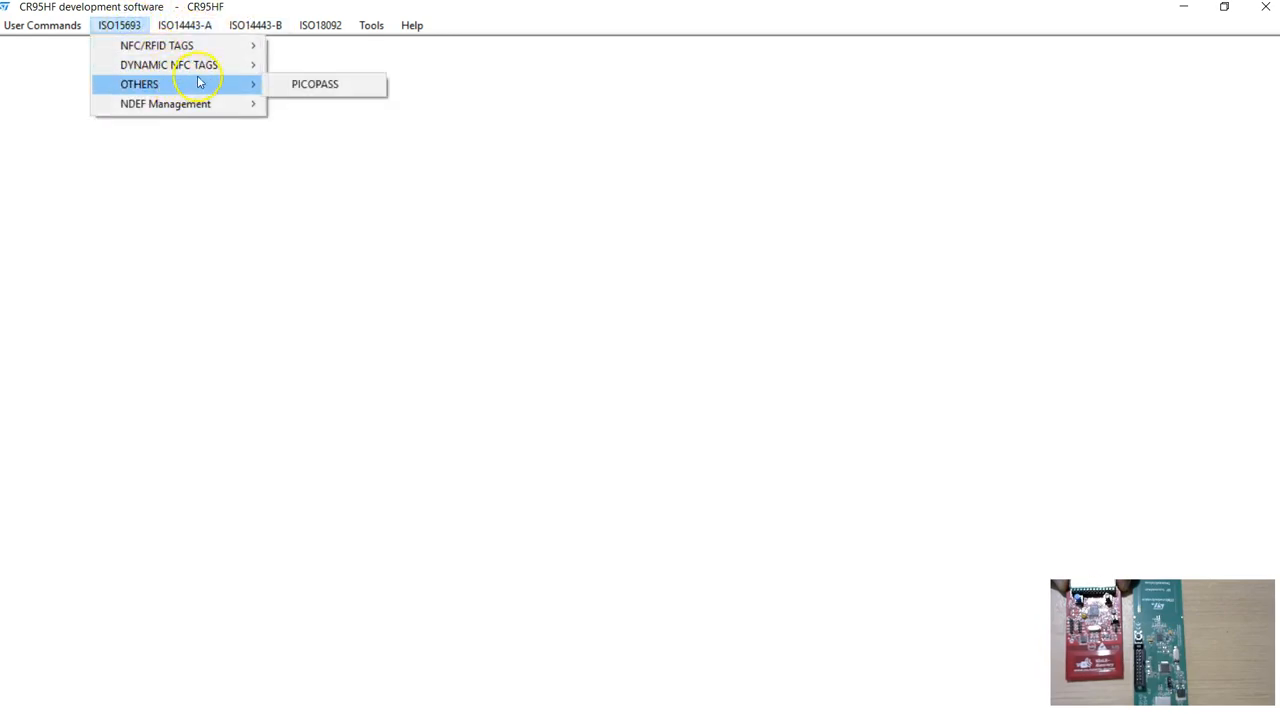
pyautogui.moveTo(156, 44)
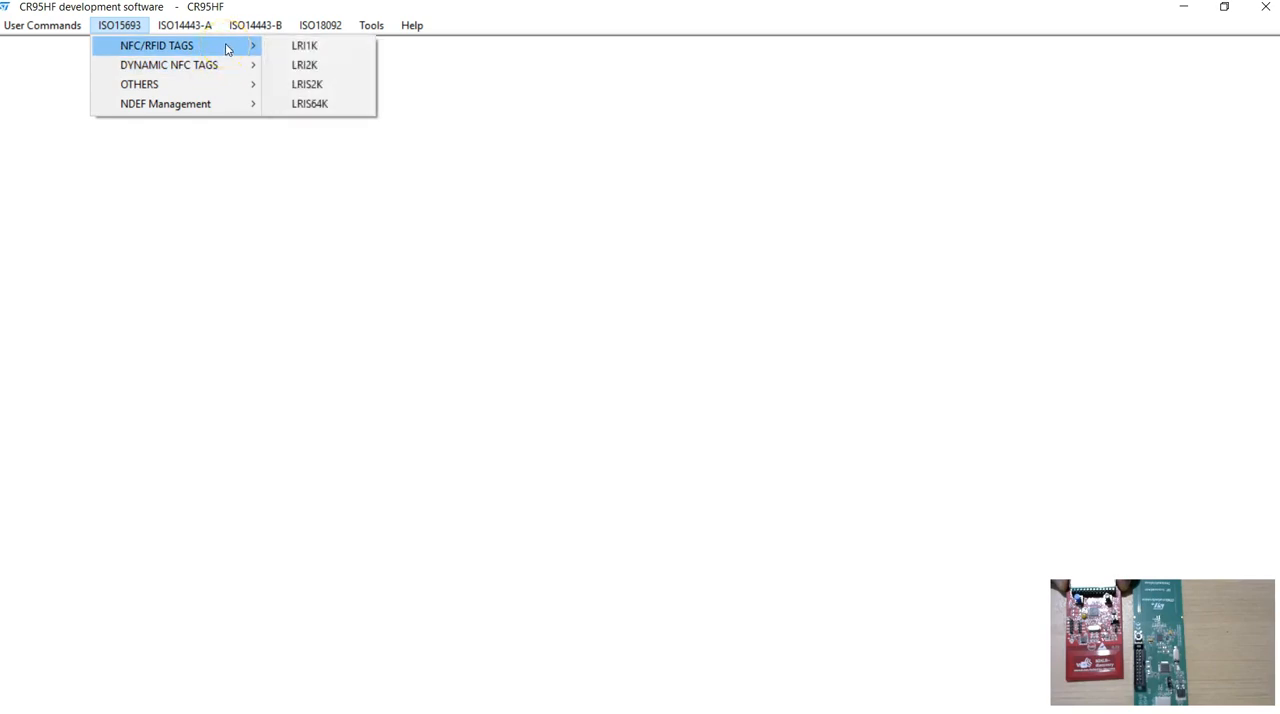
pyautogui.moveTo(168, 64)
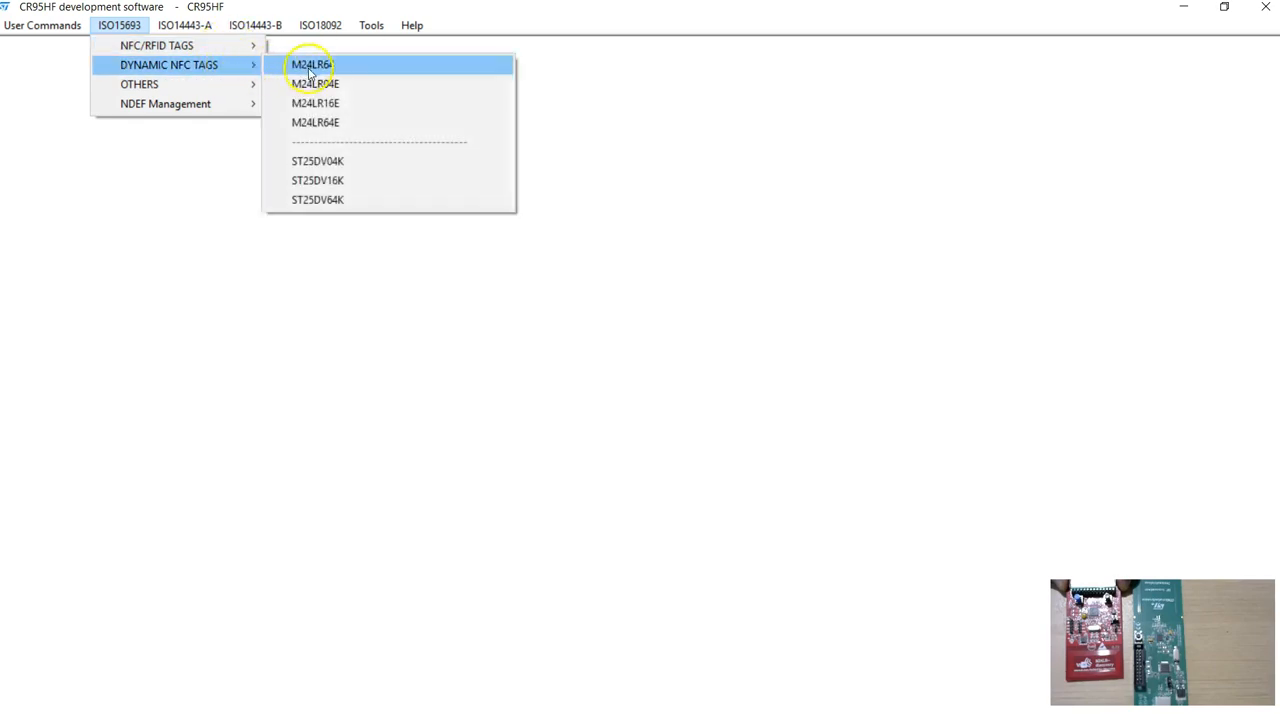
pyautogui.moveTo(316, 84)
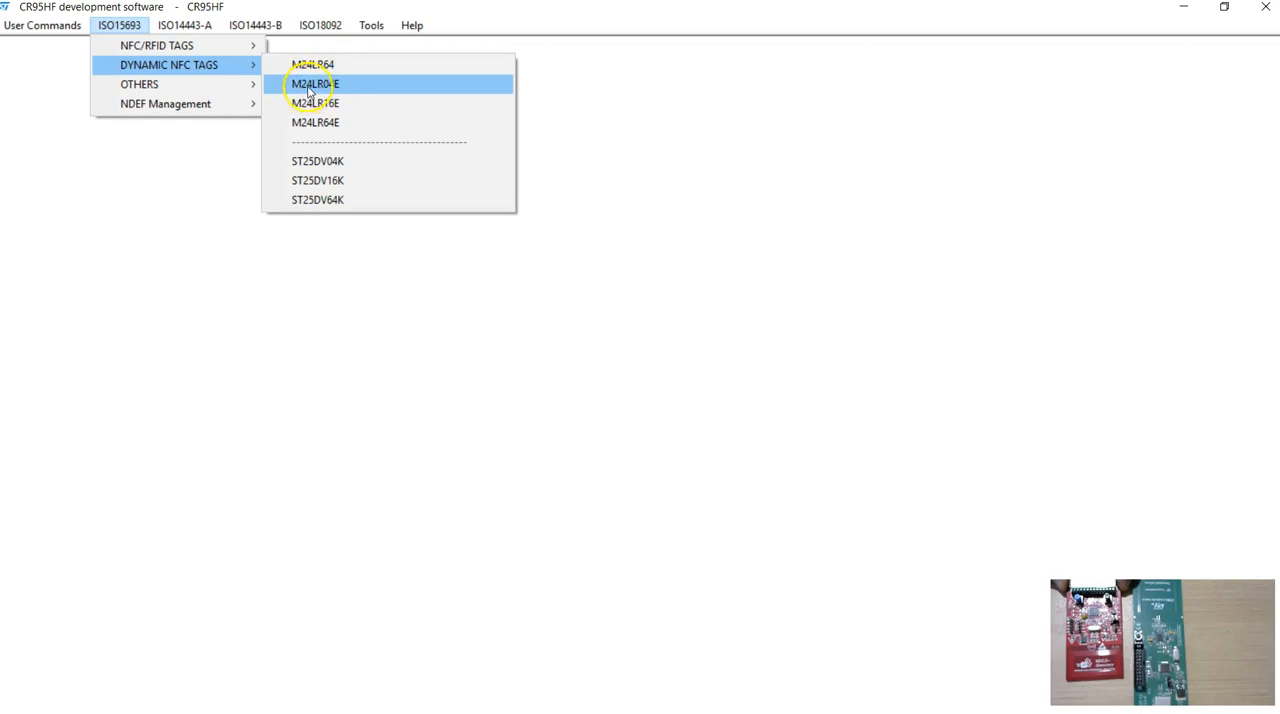
pyautogui.click(316, 84)
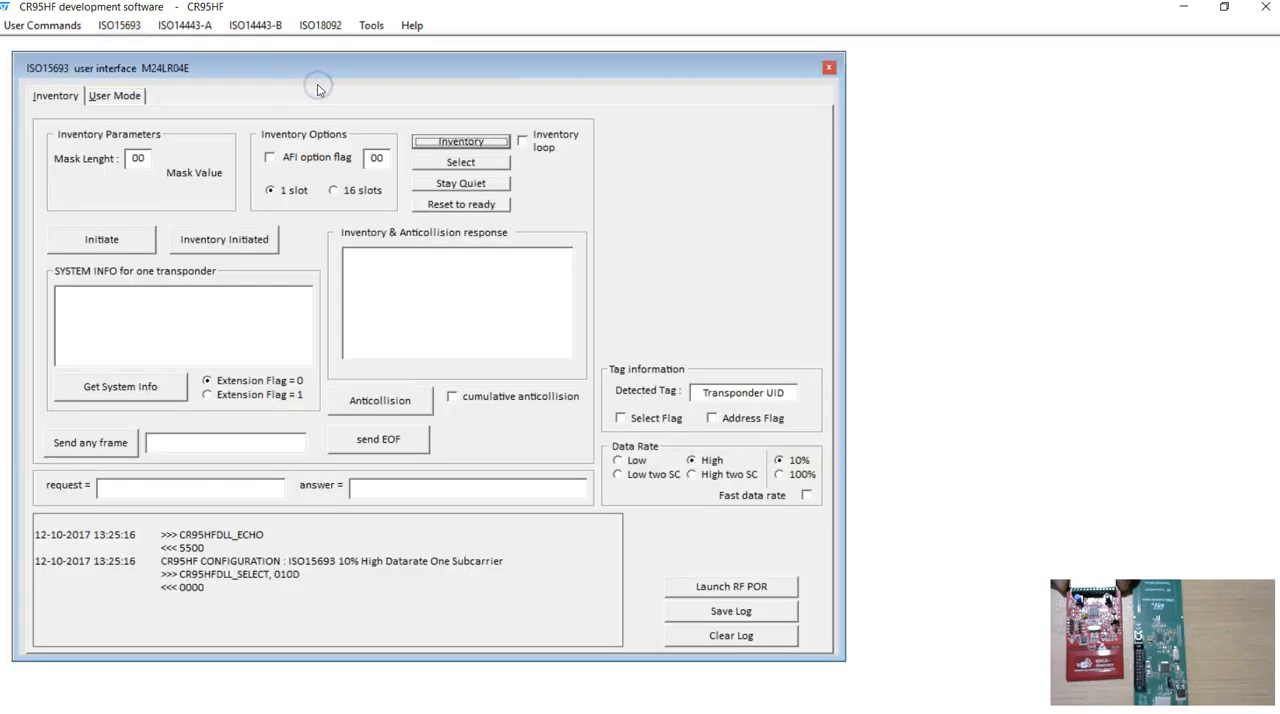
pyautogui.moveTo(318, 88); pyautogui.dragTo(362, 66)
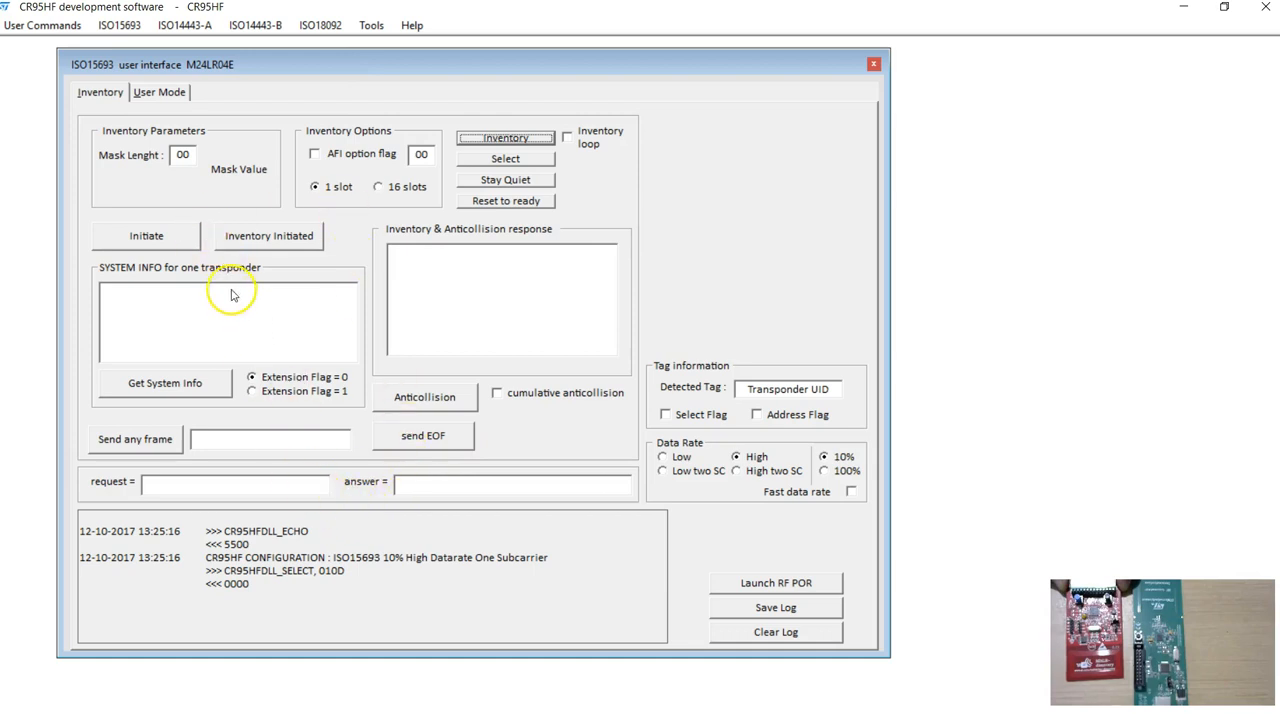
pyautogui.click(160, 92)
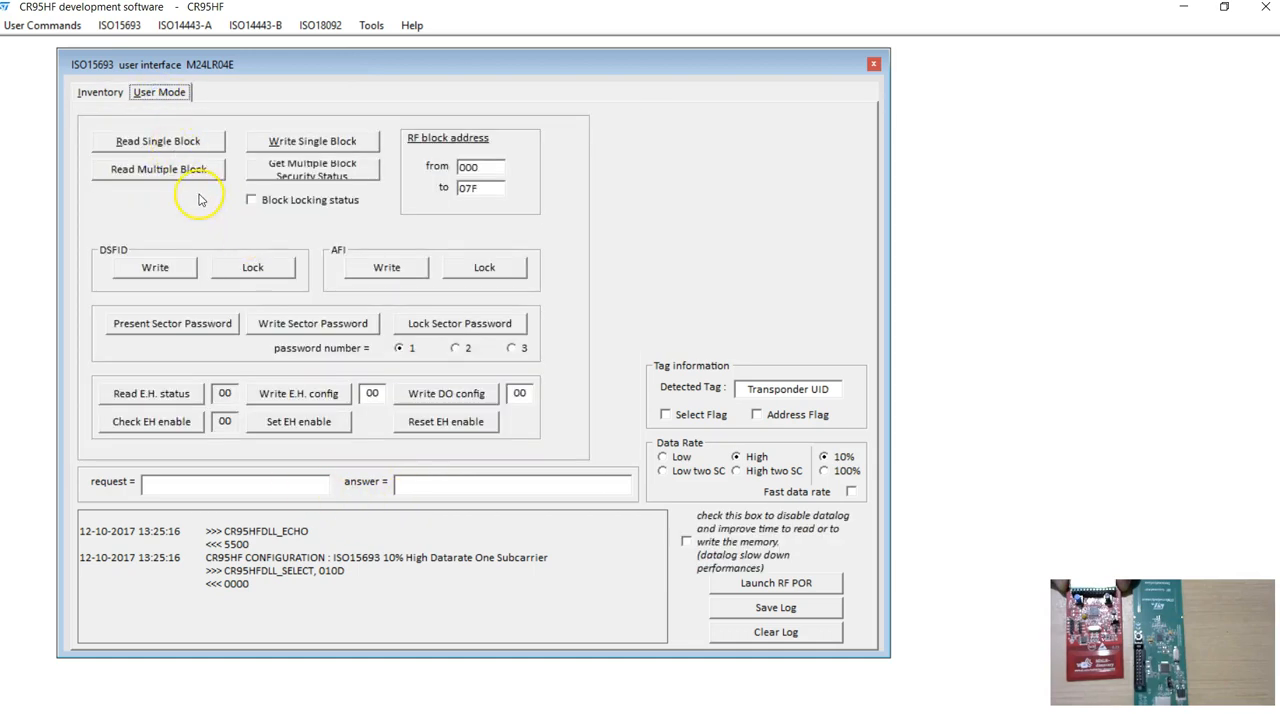
pyautogui.moveTo(168, 162)
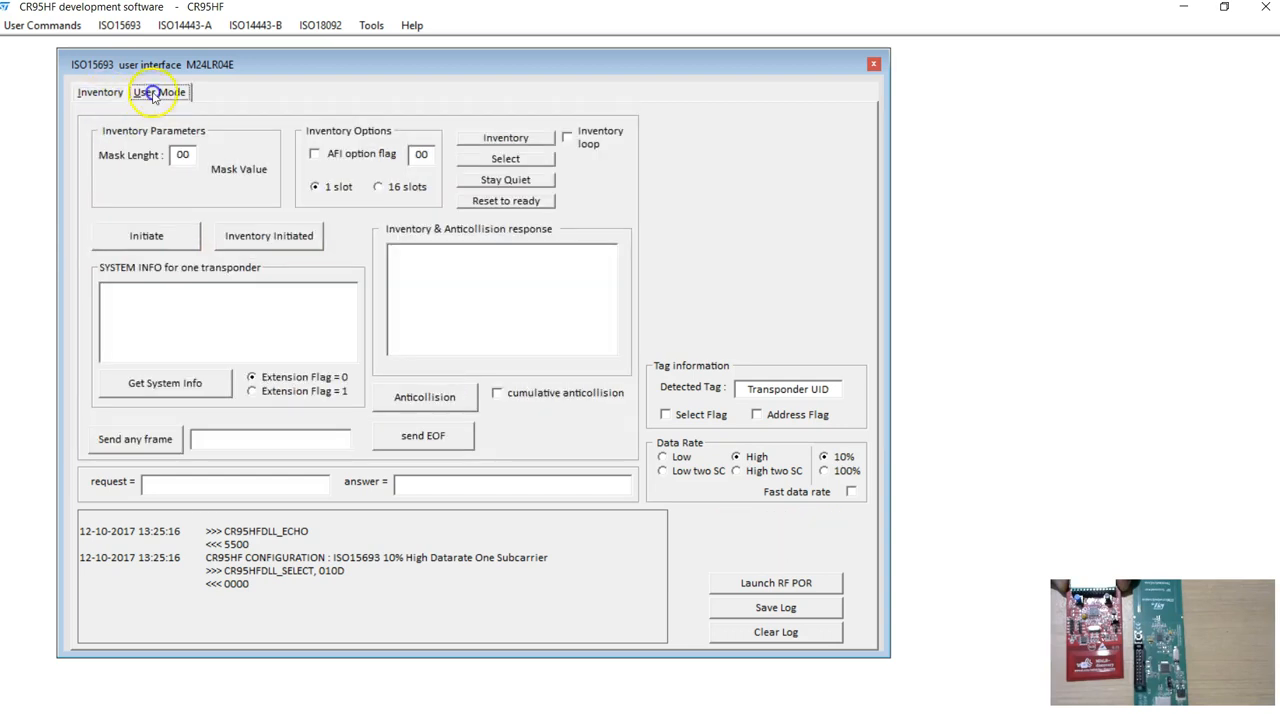
pyautogui.click(160, 92)
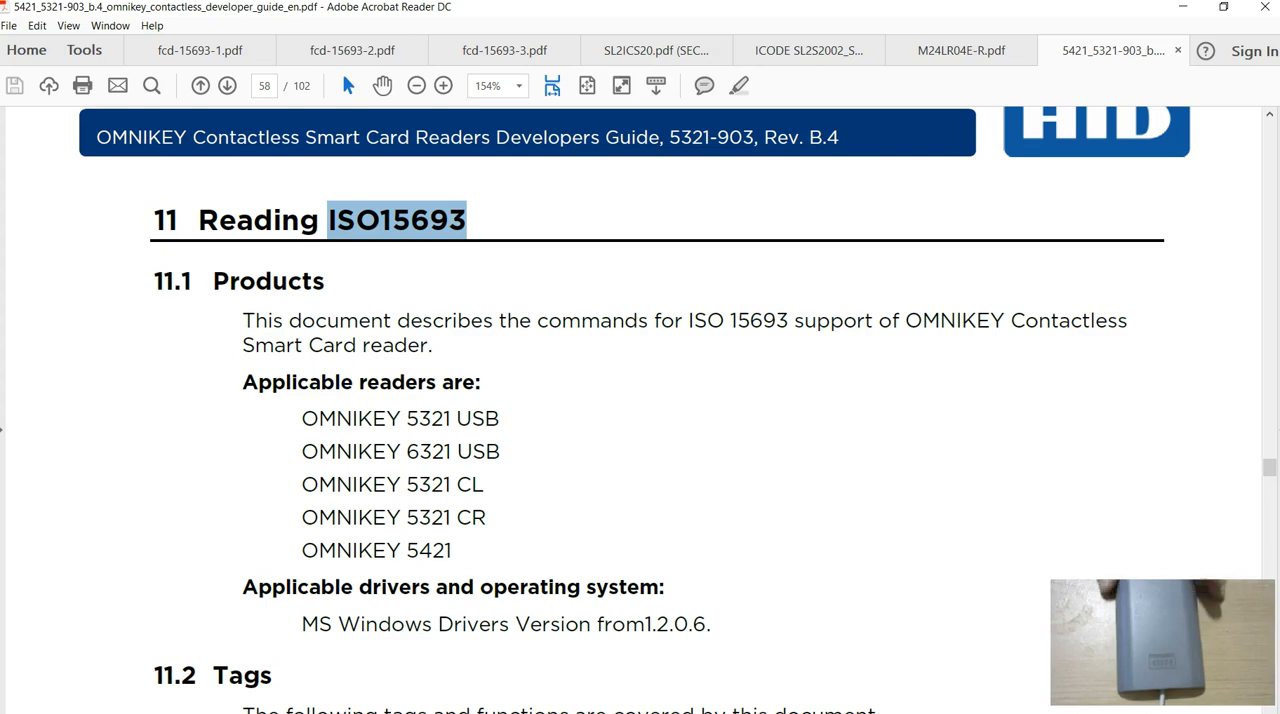
pyautogui.moveTo(484, 420)
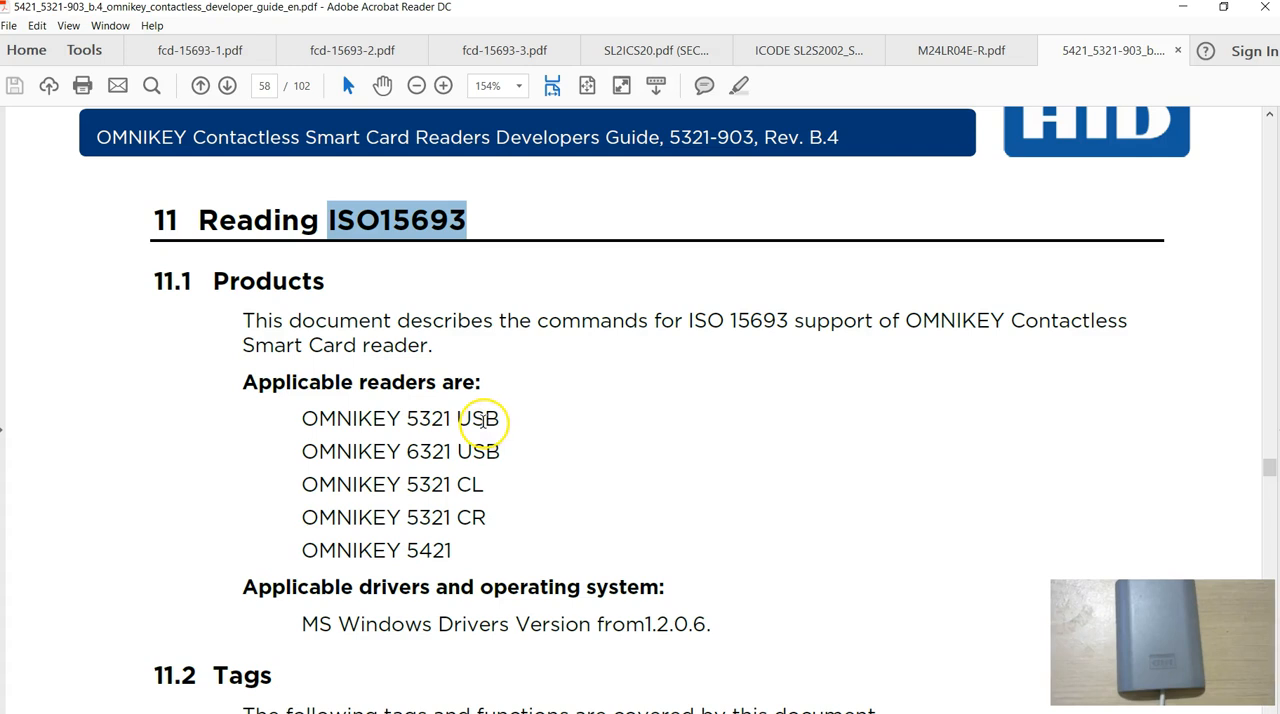
pyautogui.moveTo(432, 396)
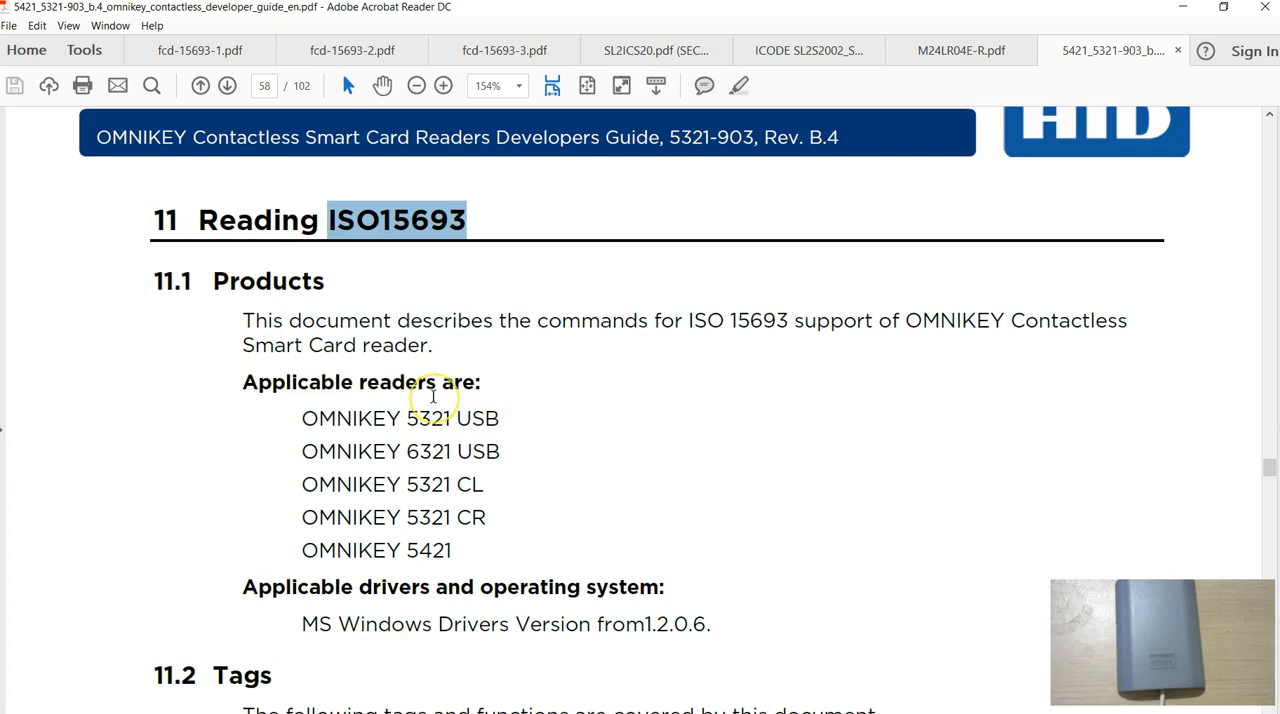
pyautogui.moveTo(410, 424)
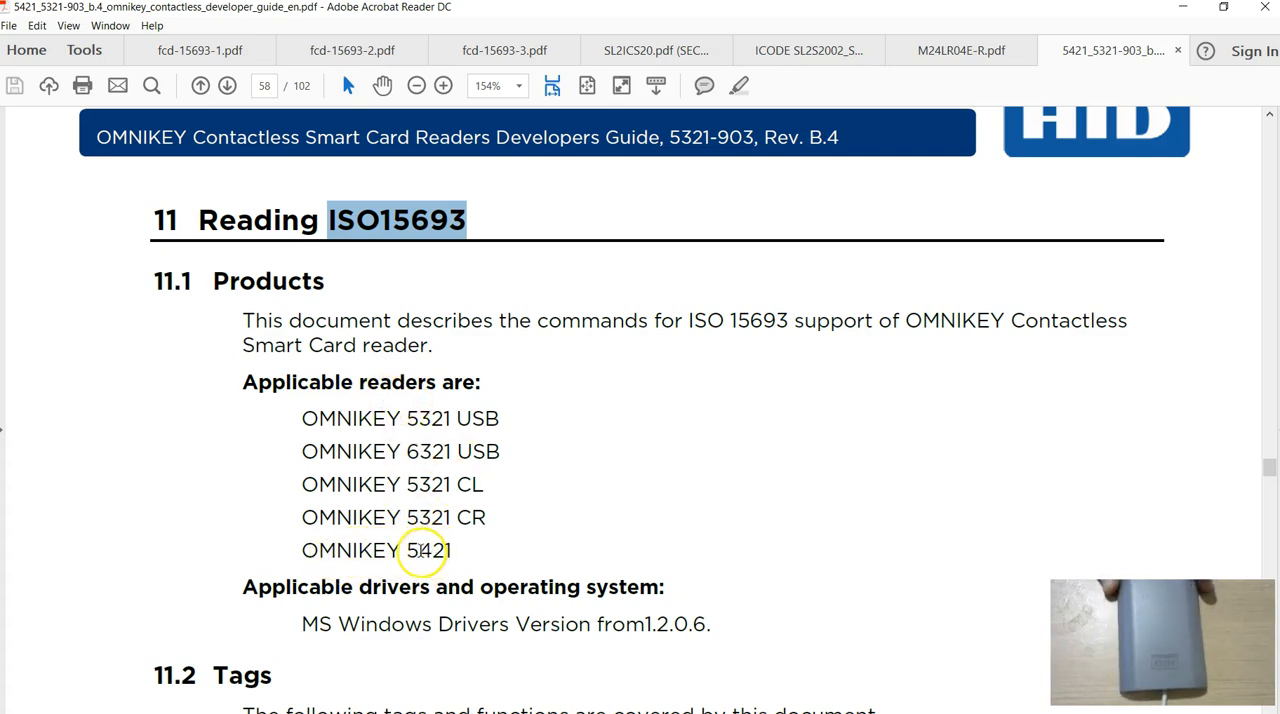
pyautogui.moveTo(450, 230)
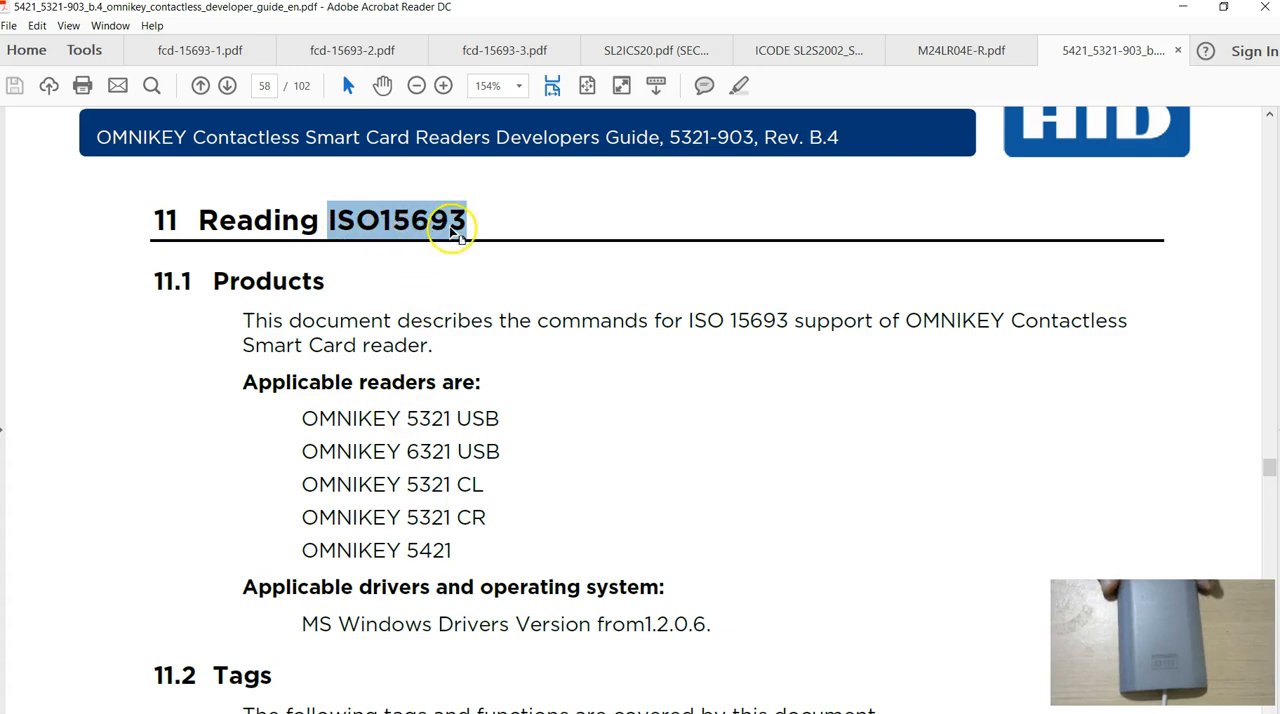
pyautogui.moveTo(418, 430)
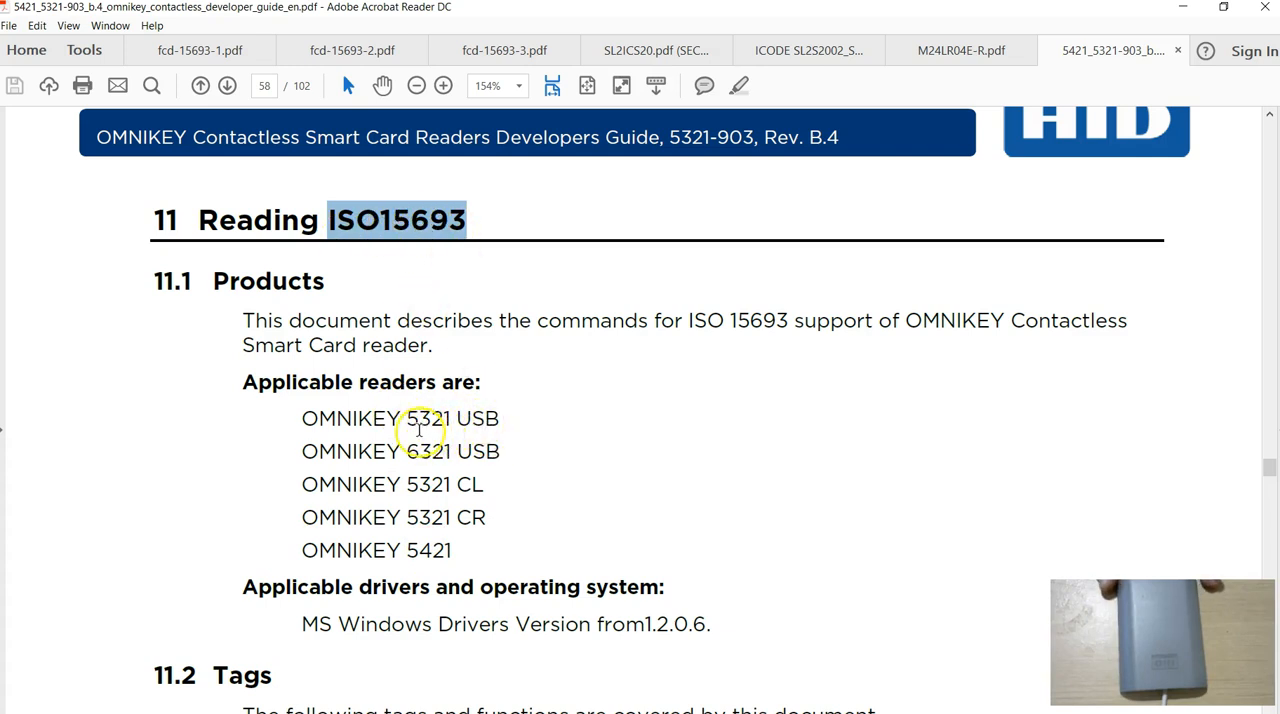
pyautogui.moveTo(488, 498)
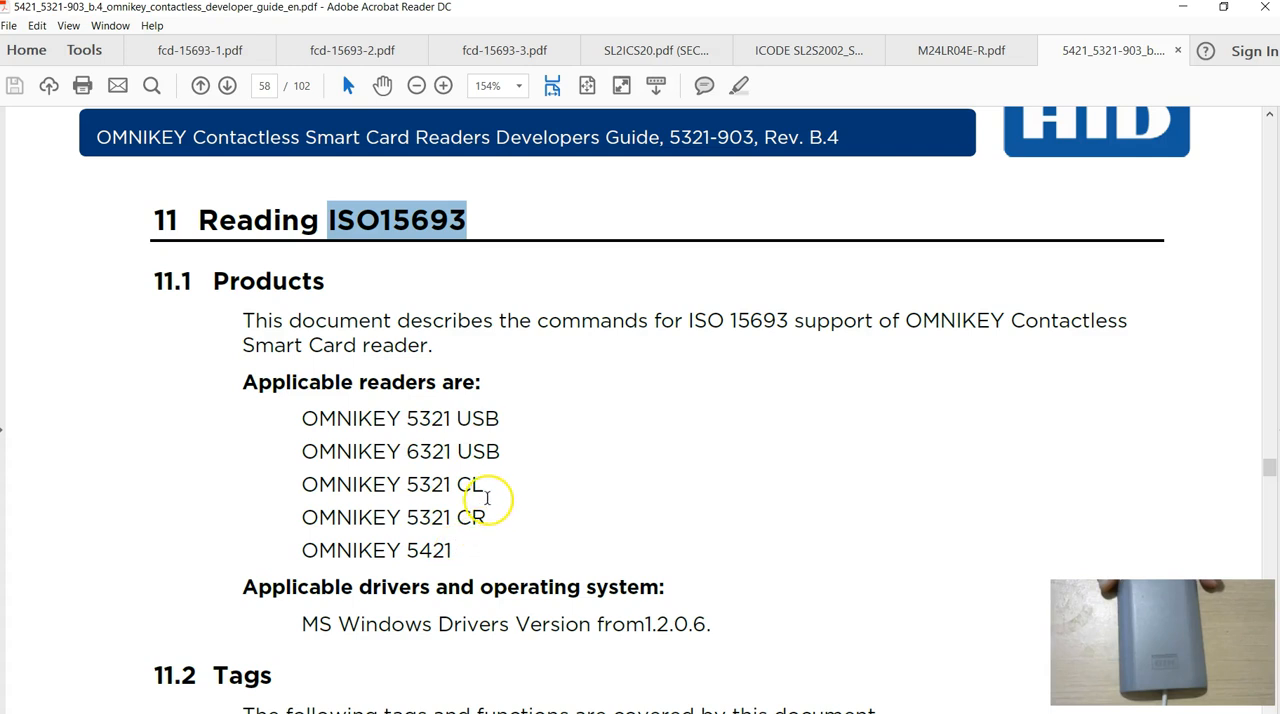
pyautogui.moveTo(432, 516)
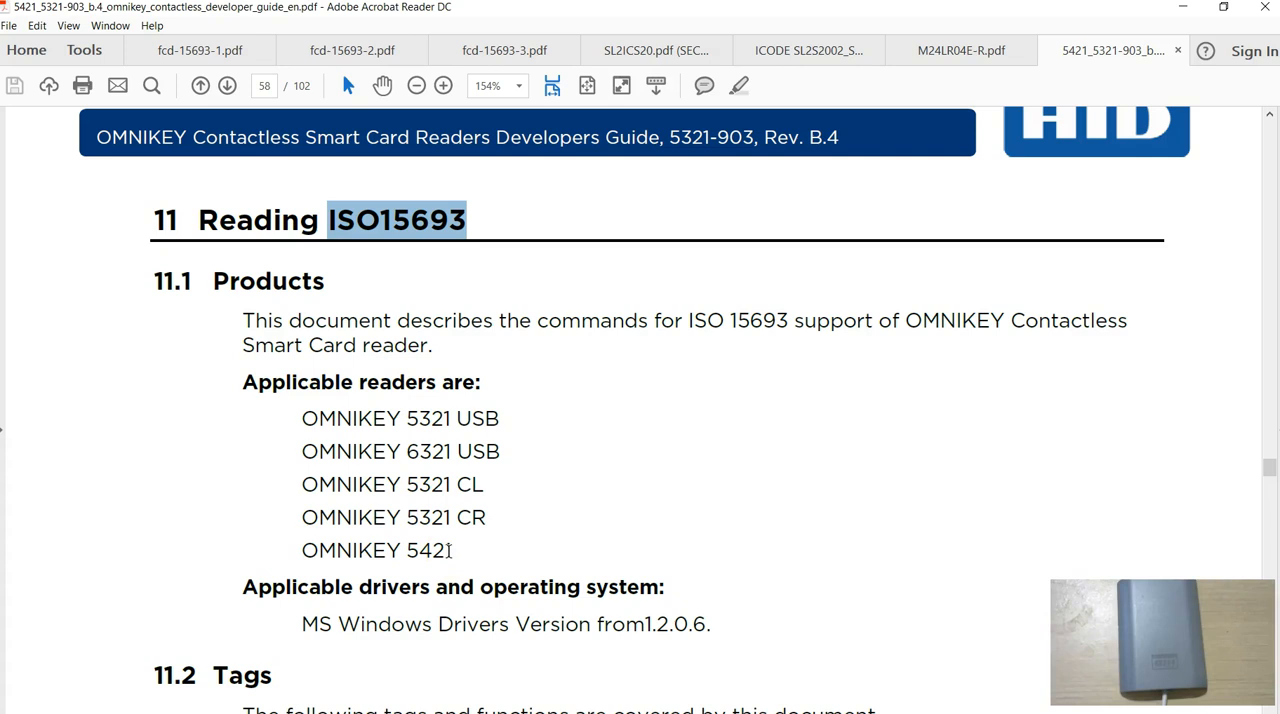
pyautogui.moveTo(180, 598)
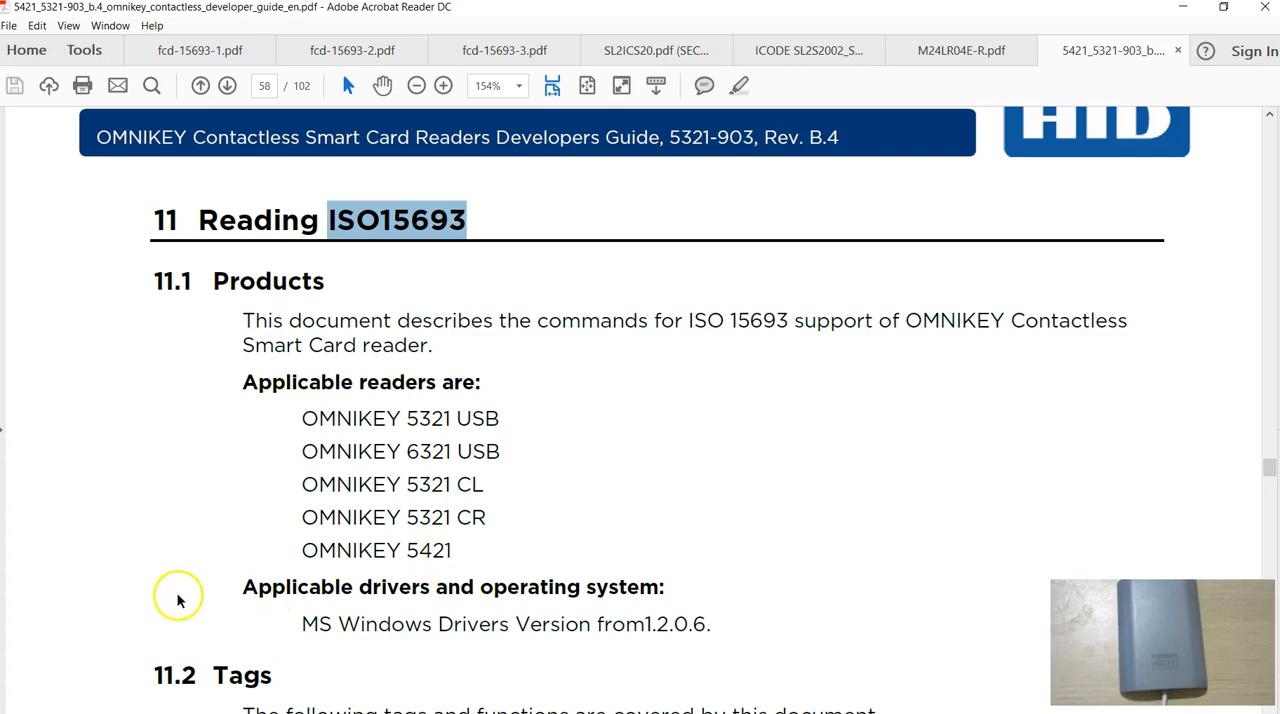